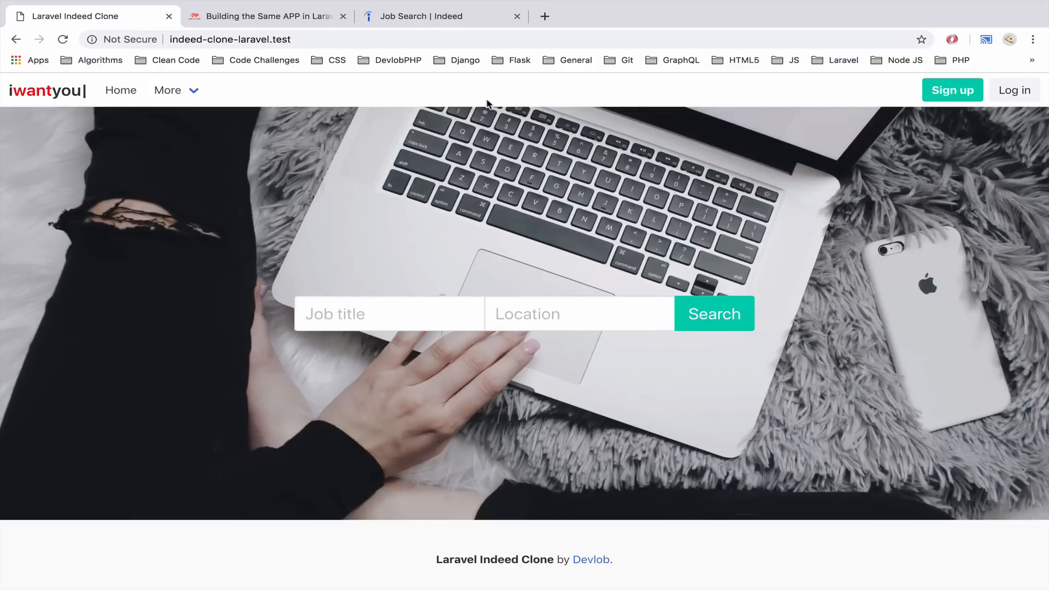
mouse_move(326, 5)
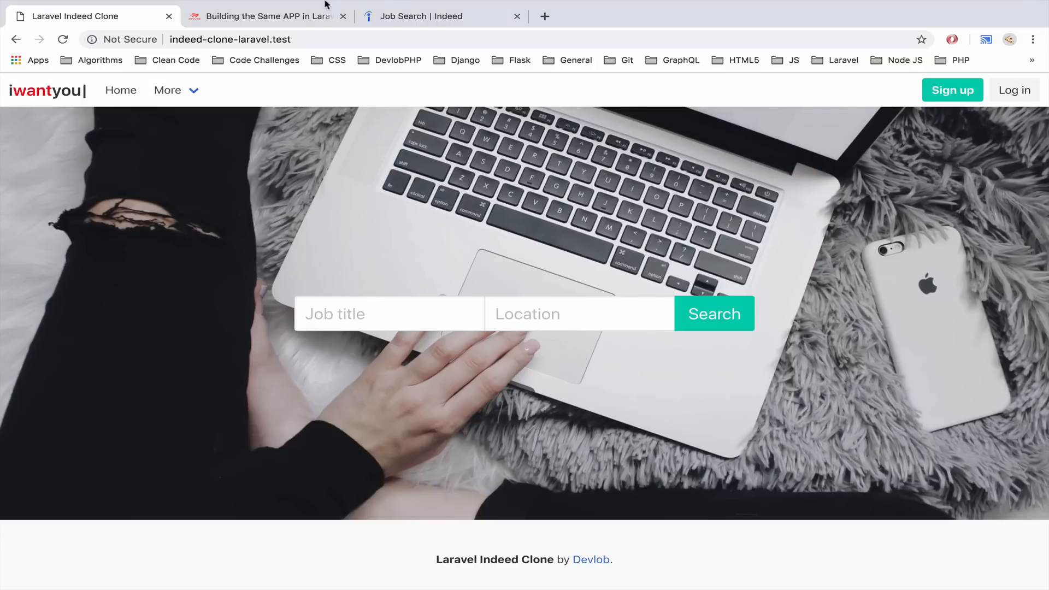
Compare the real Indeed site with the clone, then highlight UNDER in the course's development notice.
click(424, 16)
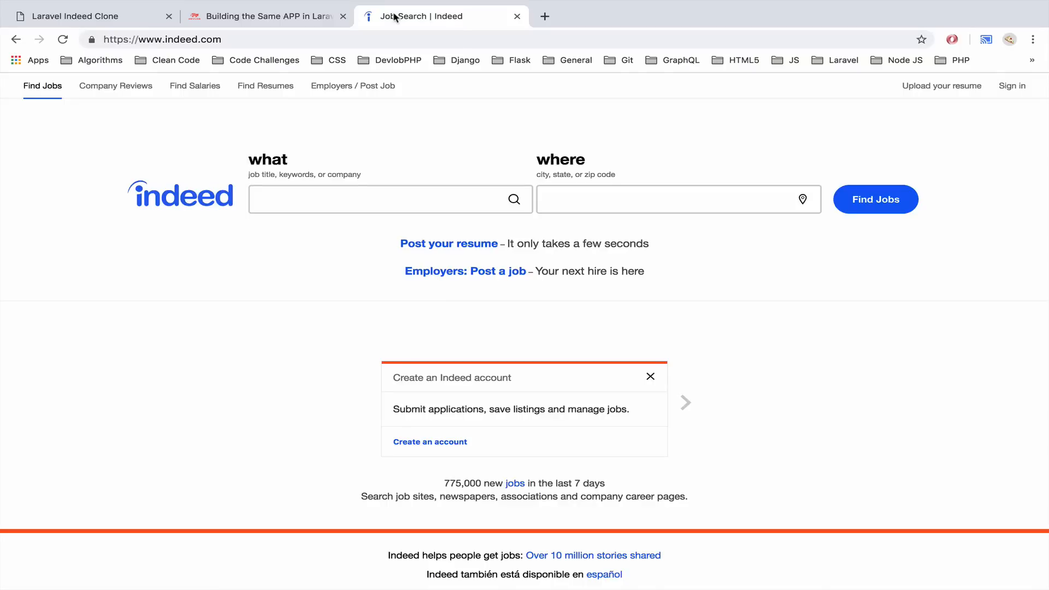
mouse_move(246, 105)
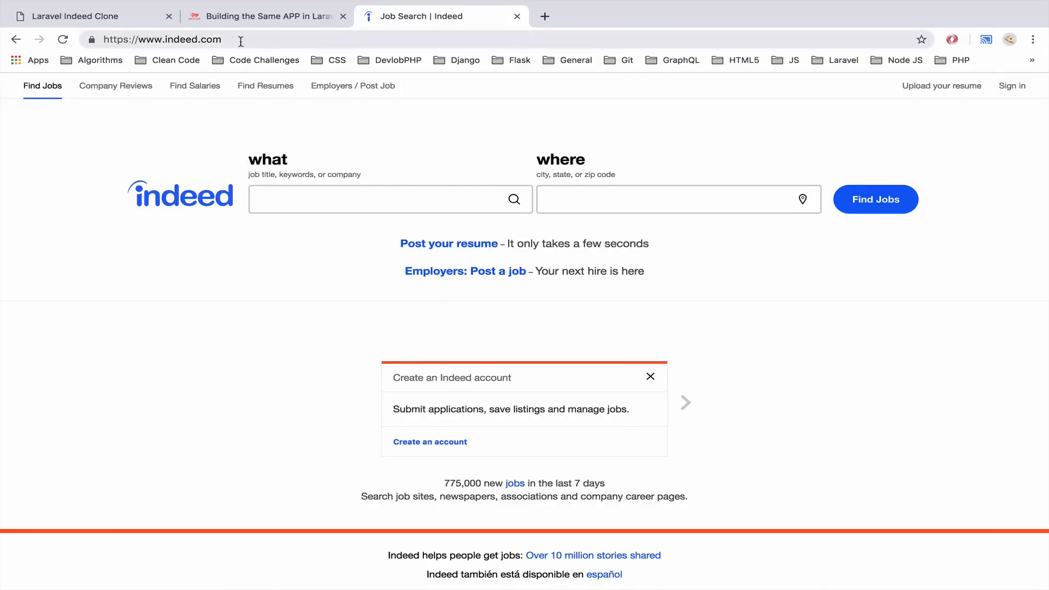
click(80, 16)
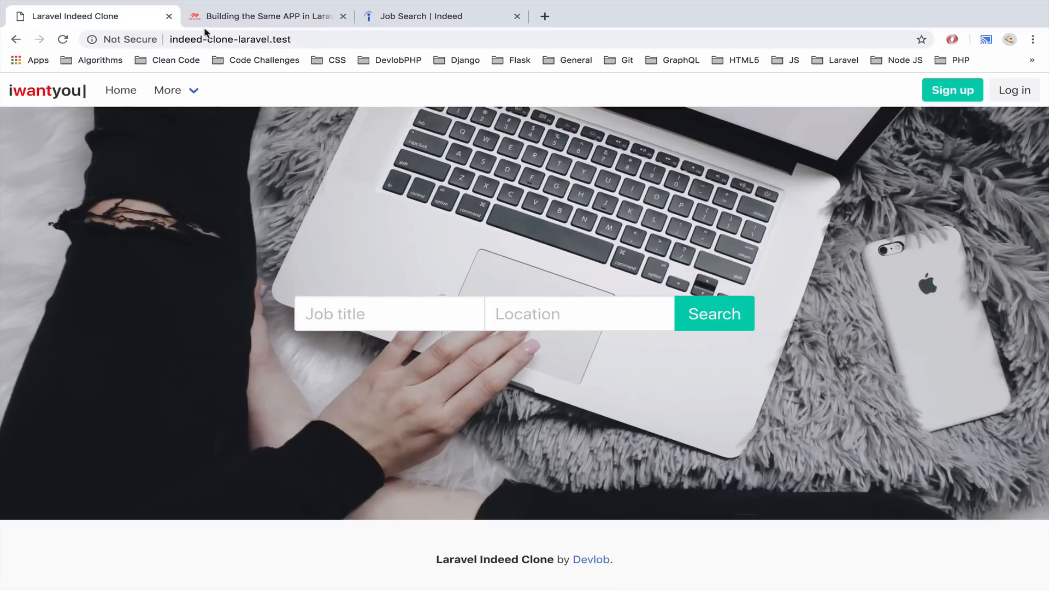
mouse_move(266, 17)
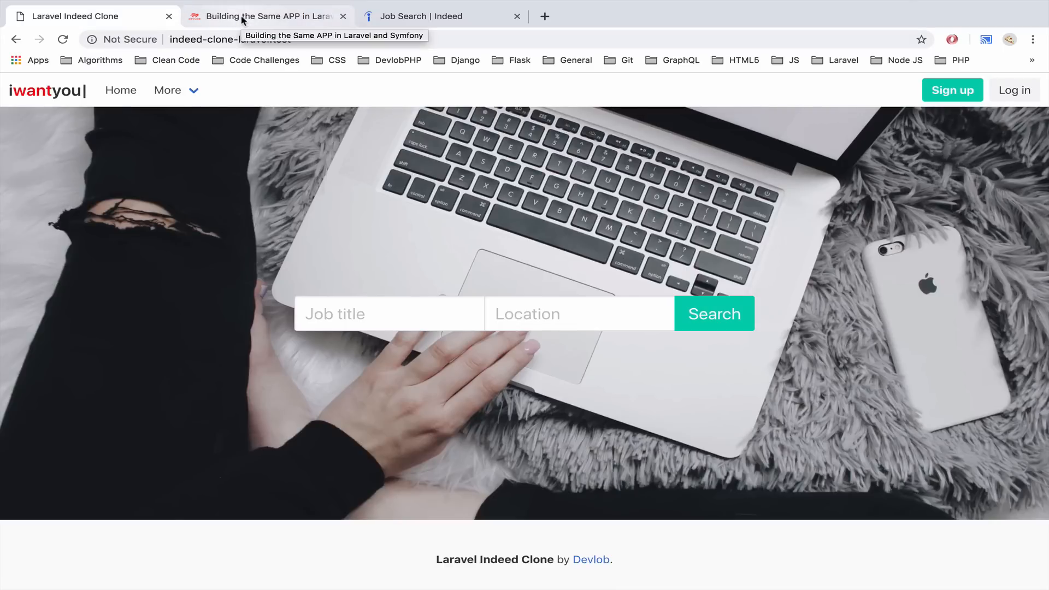
click(265, 16)
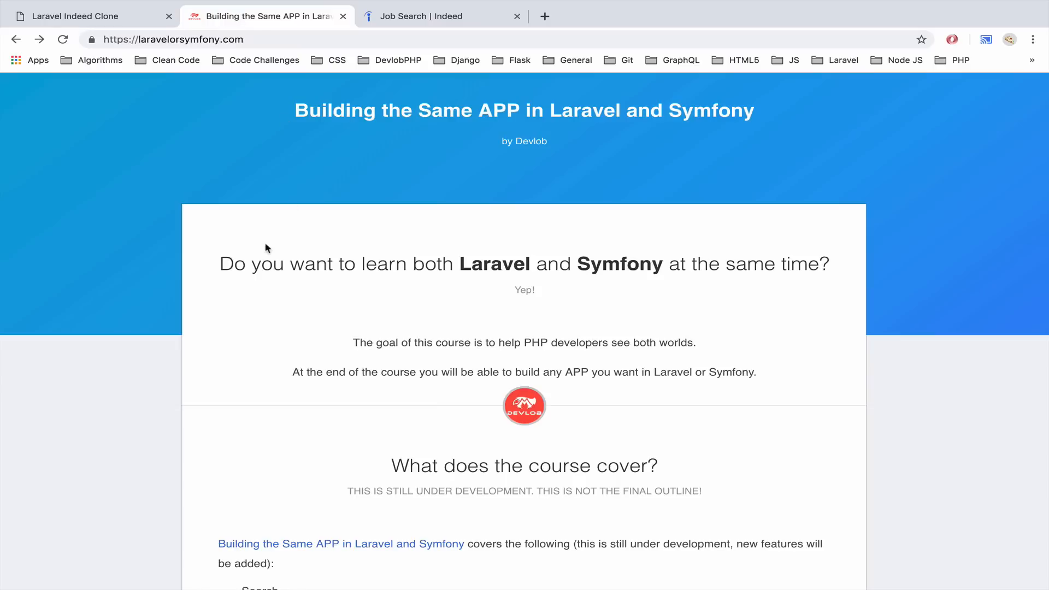
mouse_move(321, 195)
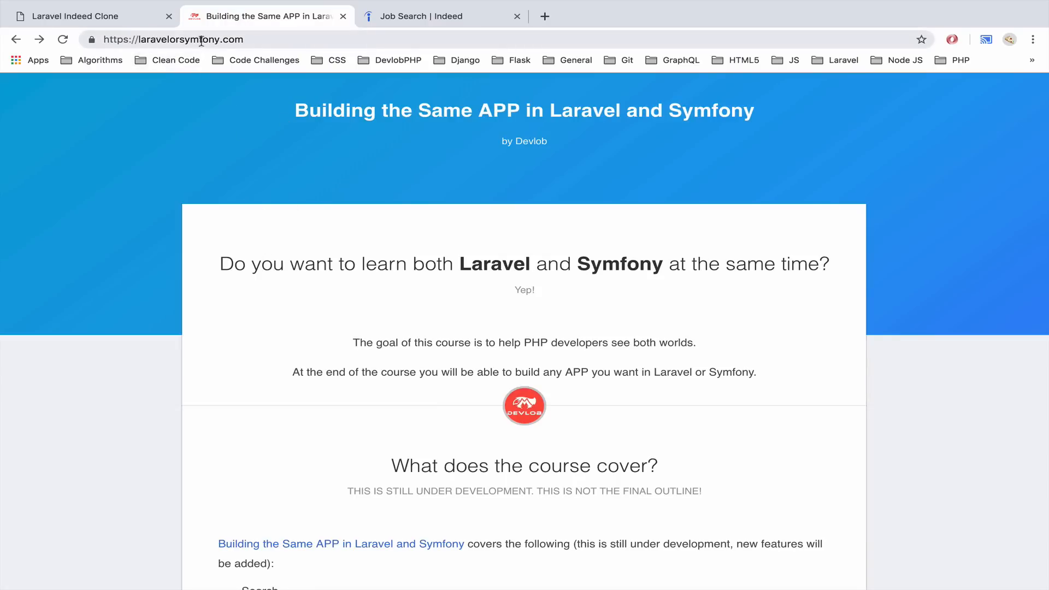
mouse_move(359, 208)
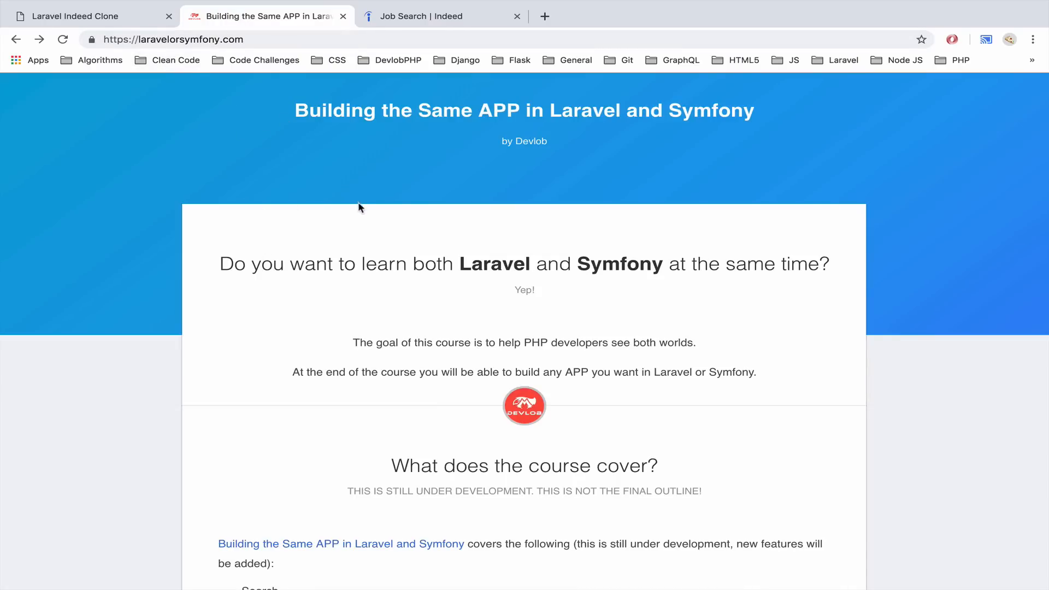
scroll(down, 3)
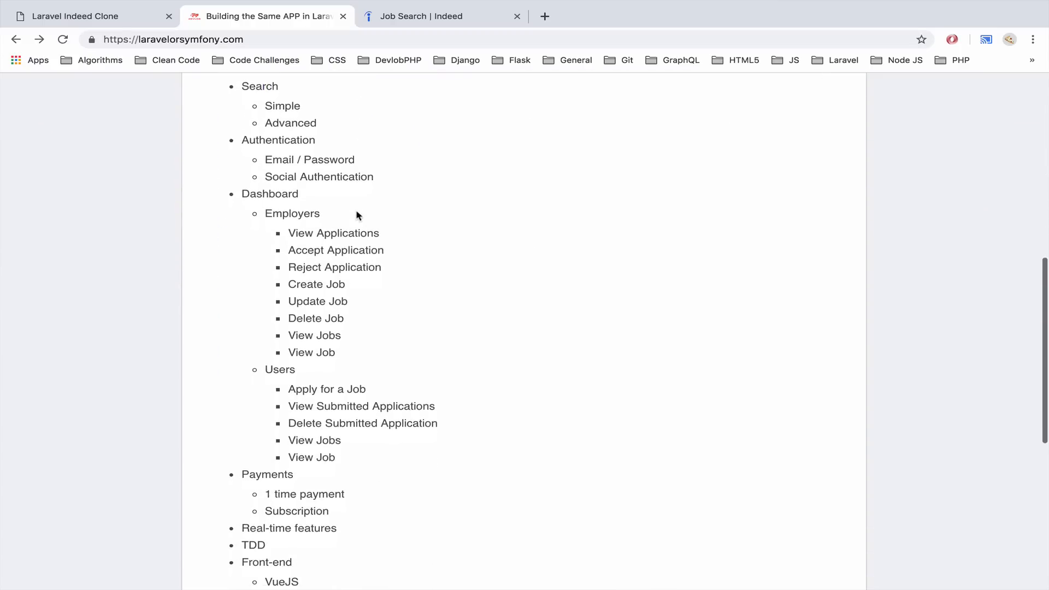
scroll(up, 3)
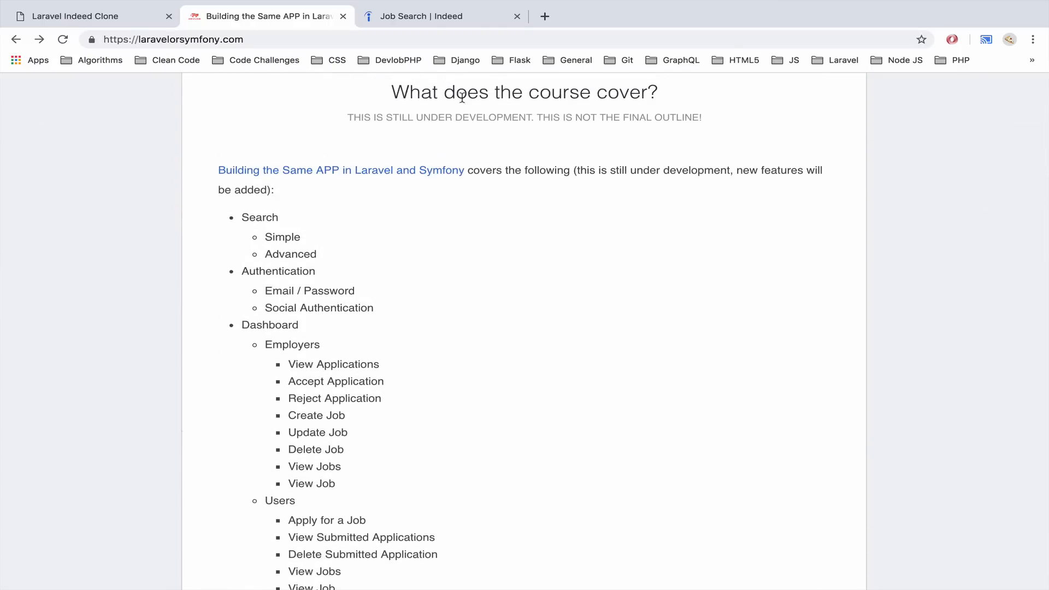
double_click(433, 117)
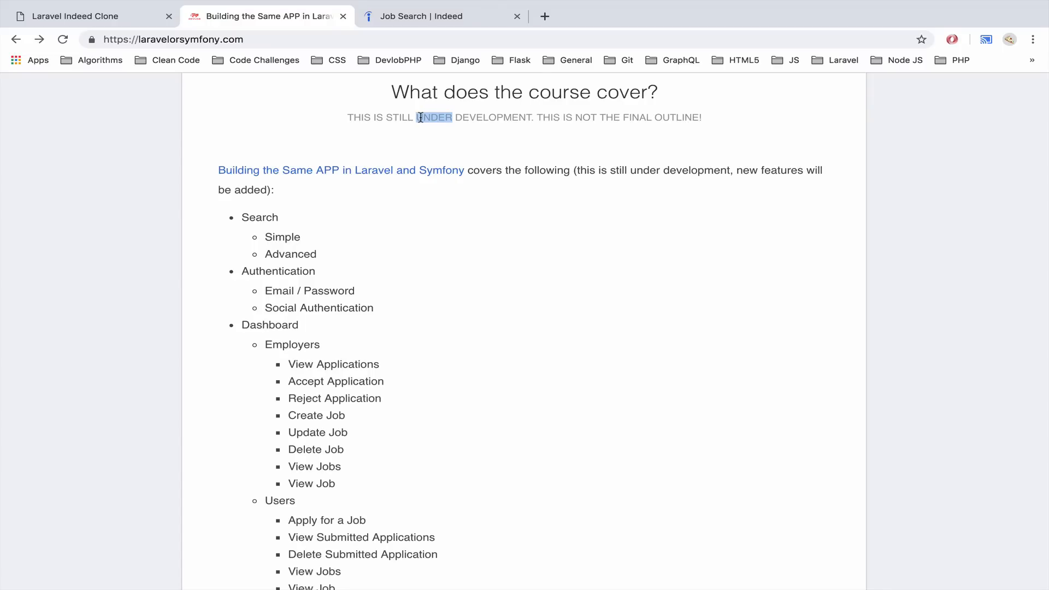
Highlight the Advanced search outline item while flipping between the clone and the outline.
click(80, 17)
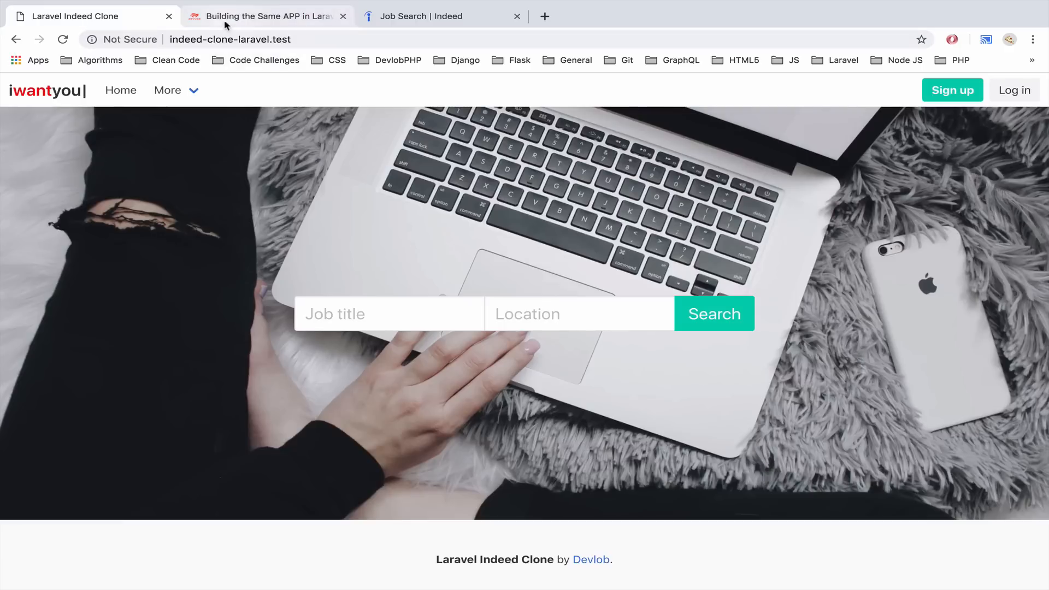
click(266, 16)
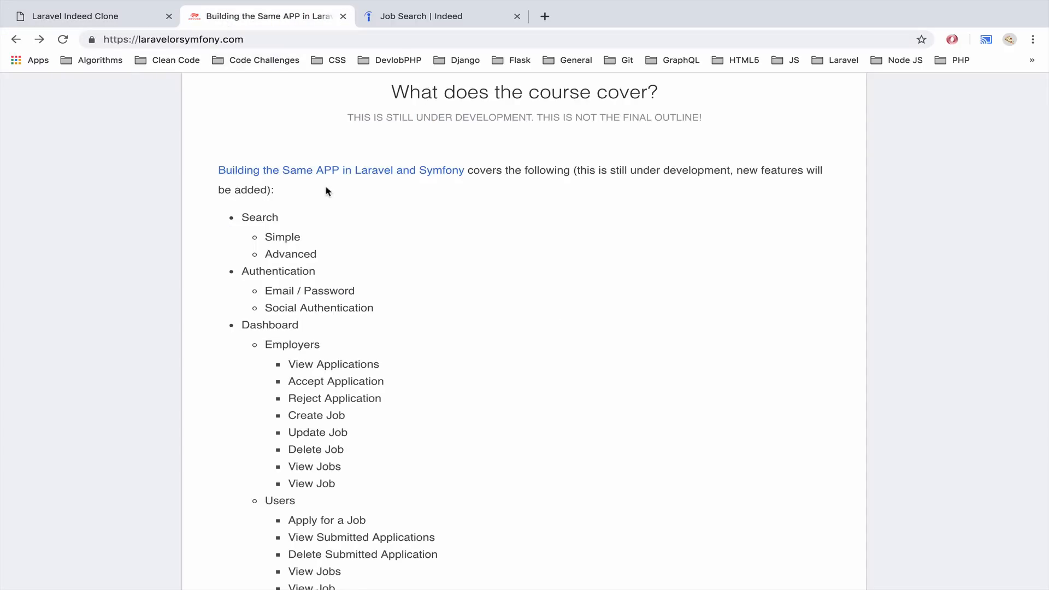
mouse_move(321, 203)
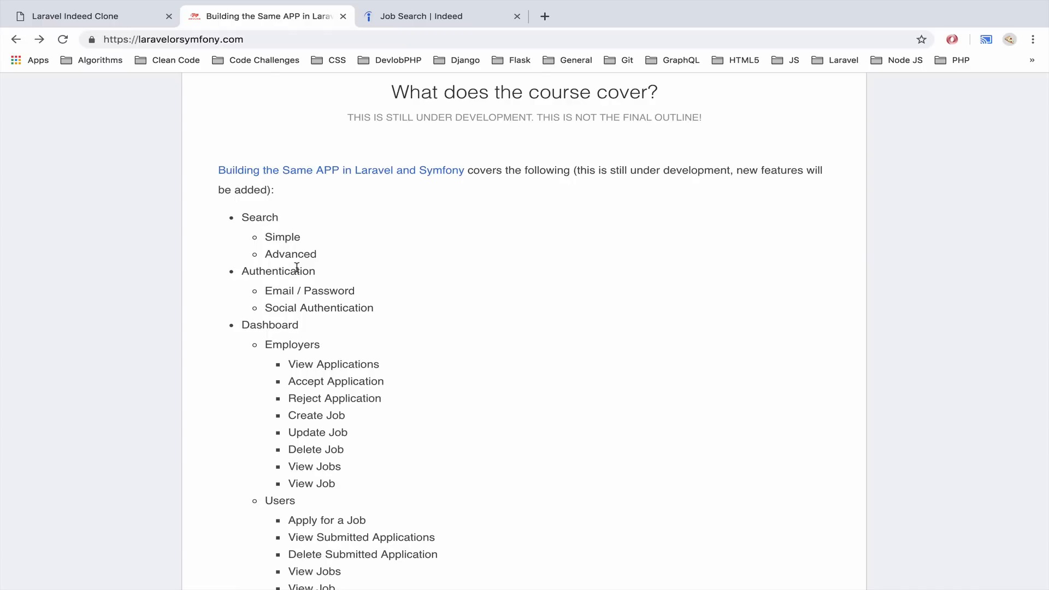
double_click(289, 255)
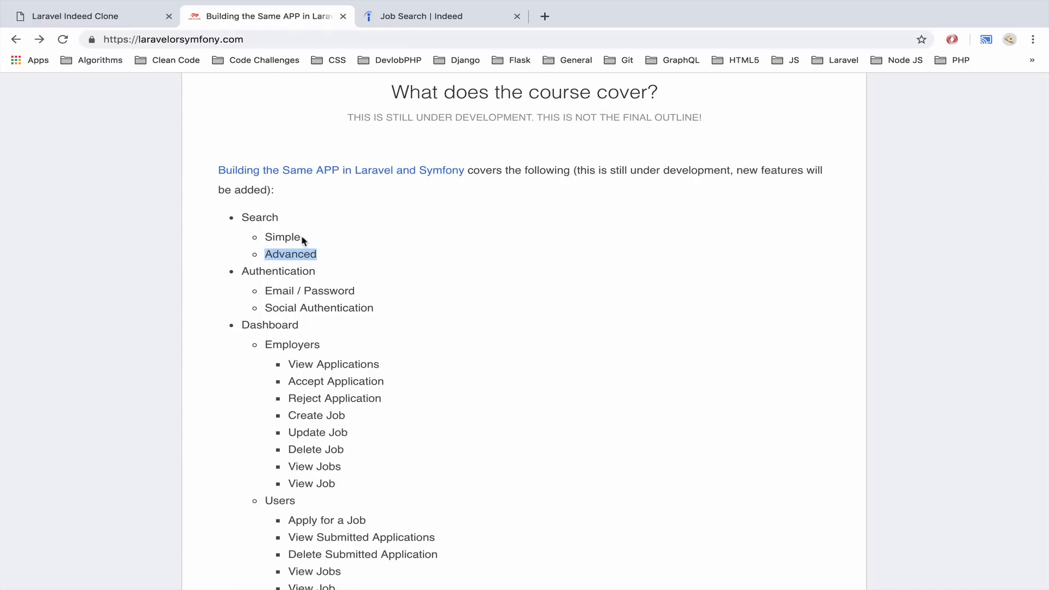
click(88, 15)
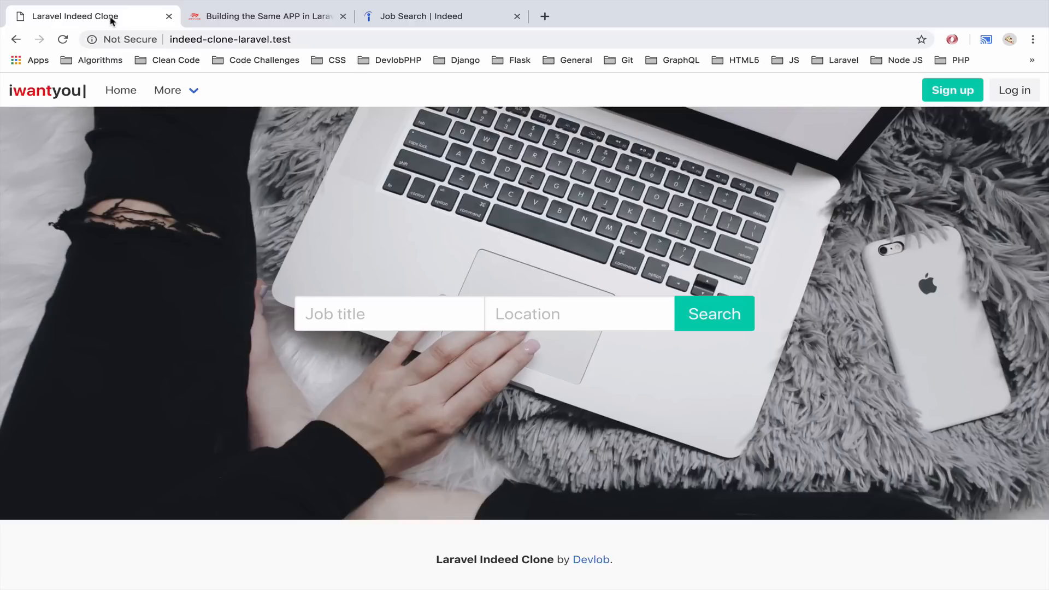
Run an empty job search to list all 15 jobs and show the sort order choices.
click(390, 314)
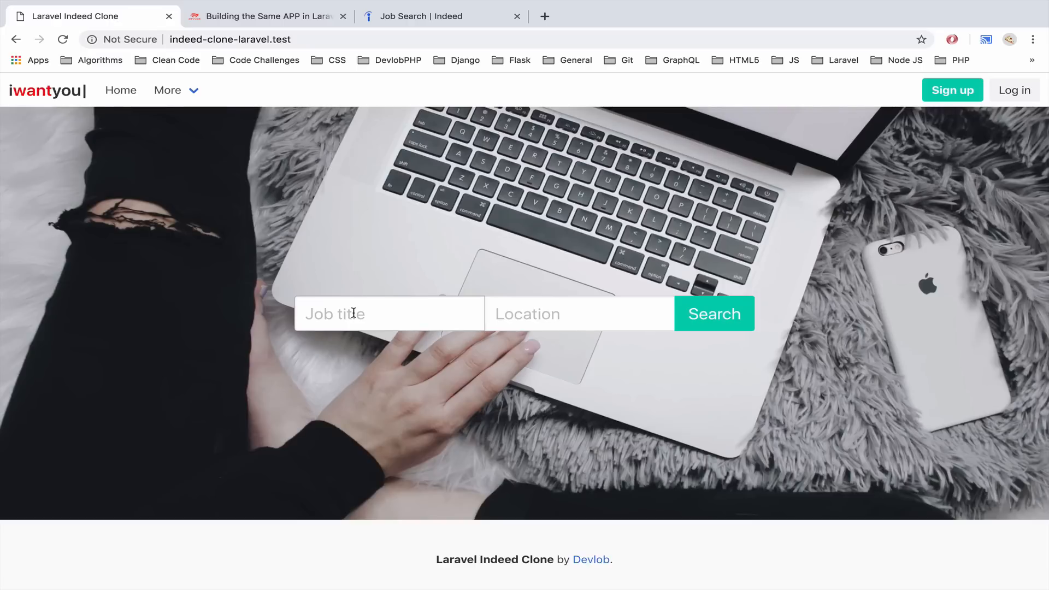
click(579, 313)
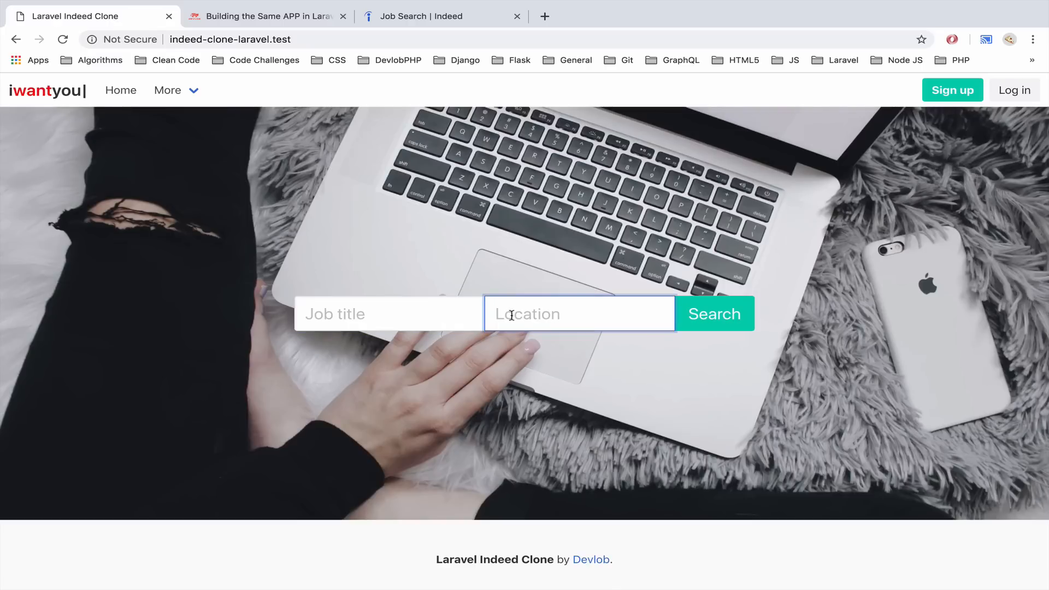
mouse_move(284, 138)
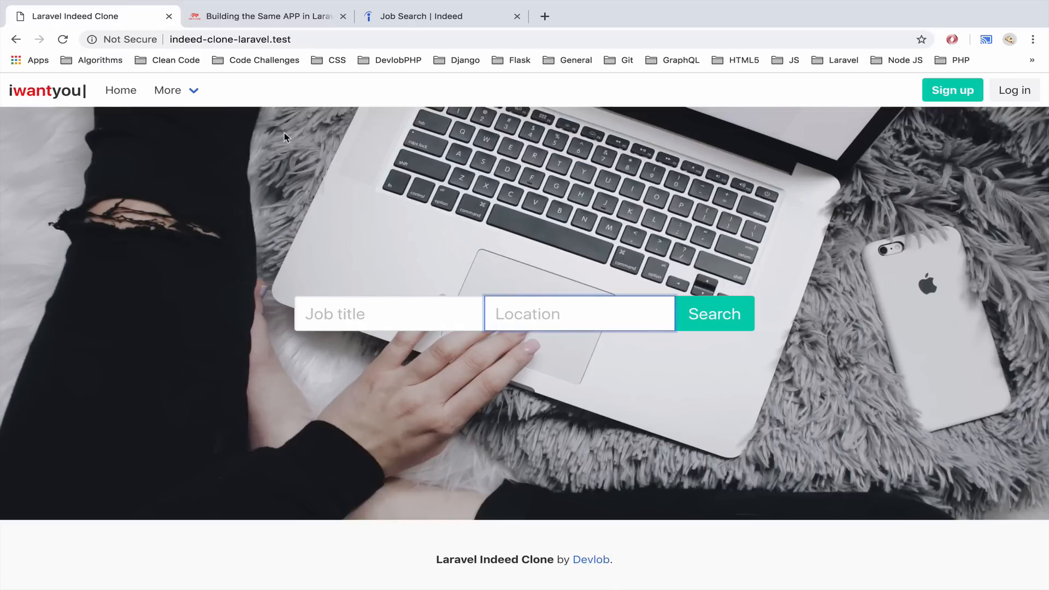
click(714, 314)
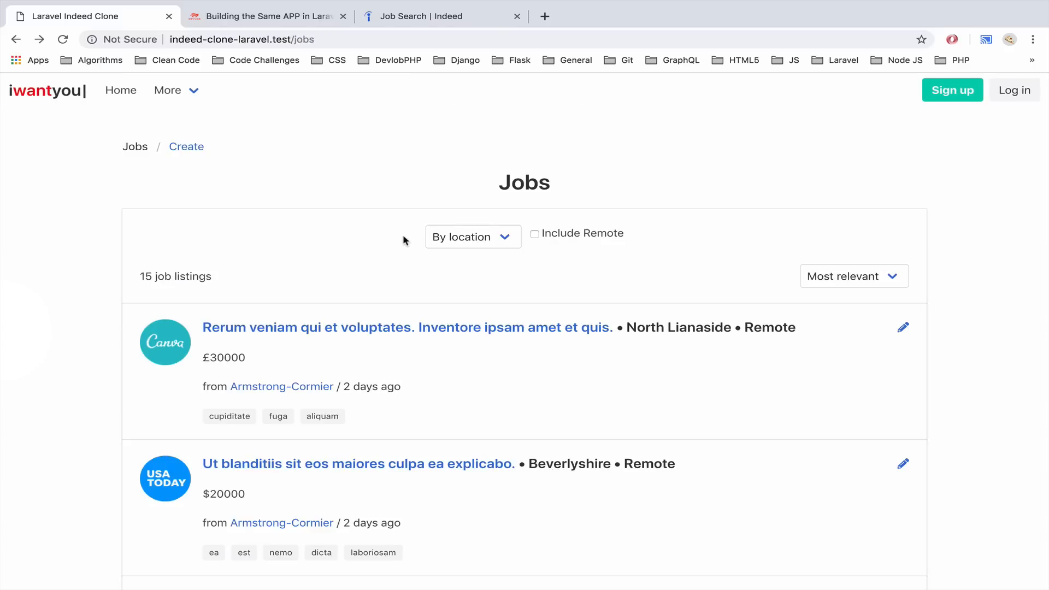
mouse_move(535, 300)
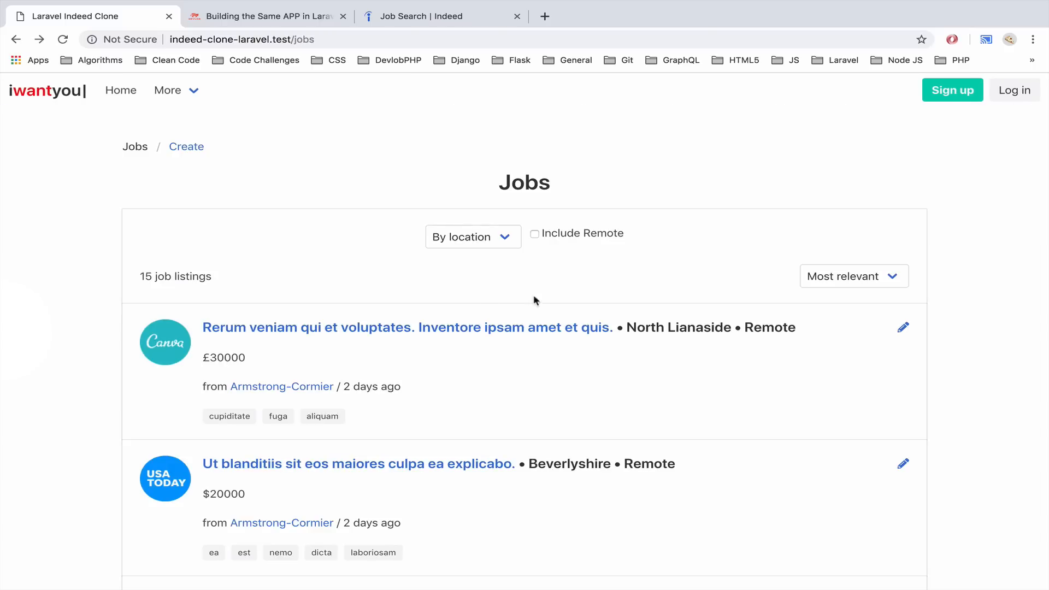
mouse_move(498, 237)
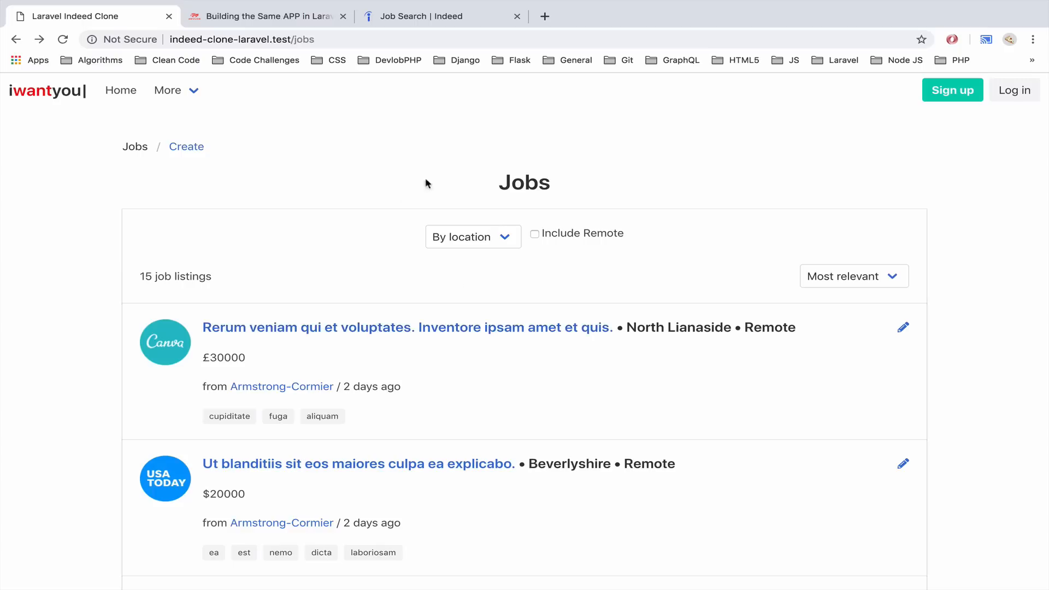
mouse_move(487, 279)
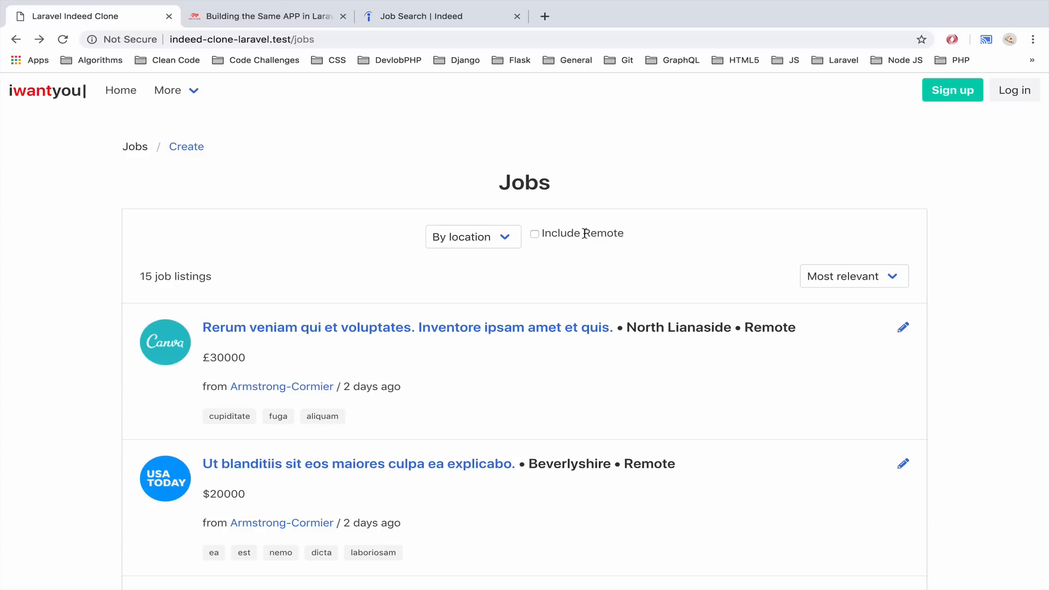
mouse_move(860, 288)
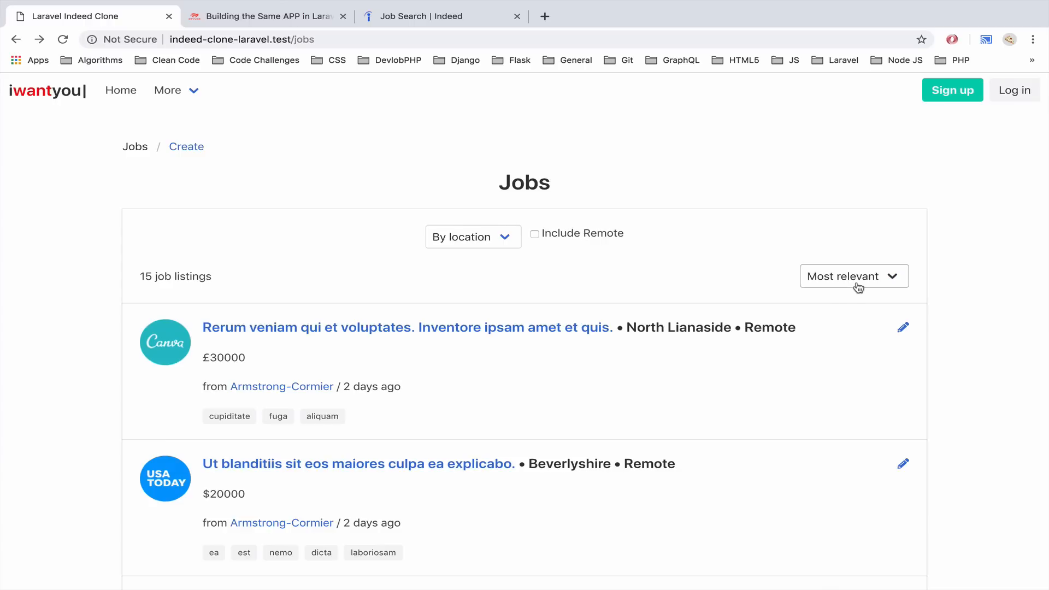
click(853, 275)
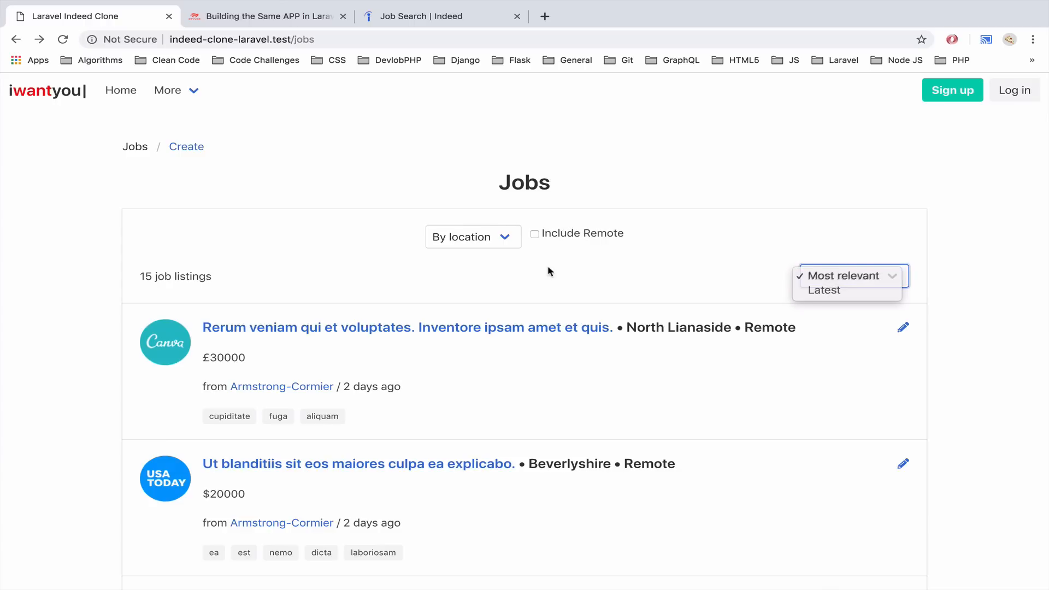
click(854, 276)
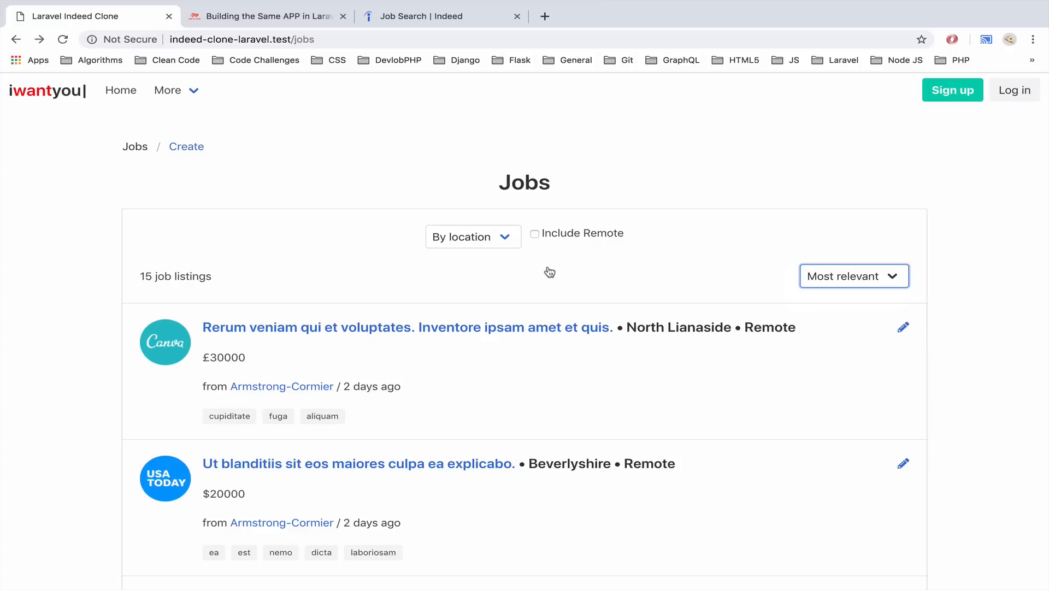
click(265, 16)
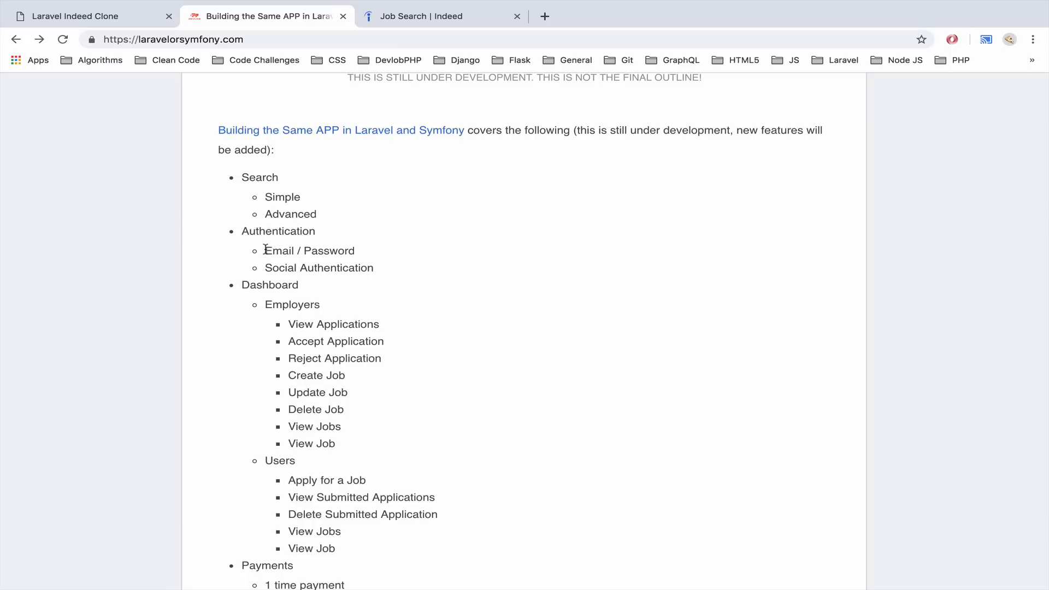
Highlight the Email / Password and Reject Application outline items, checking the clone's jobs page between.
double_click(309, 250)
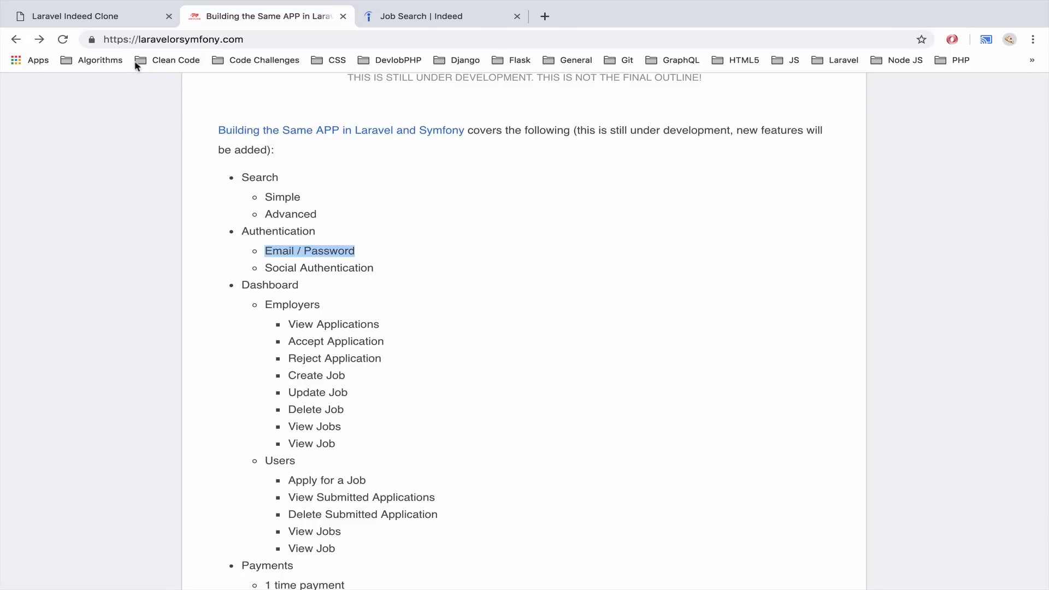
click(80, 15)
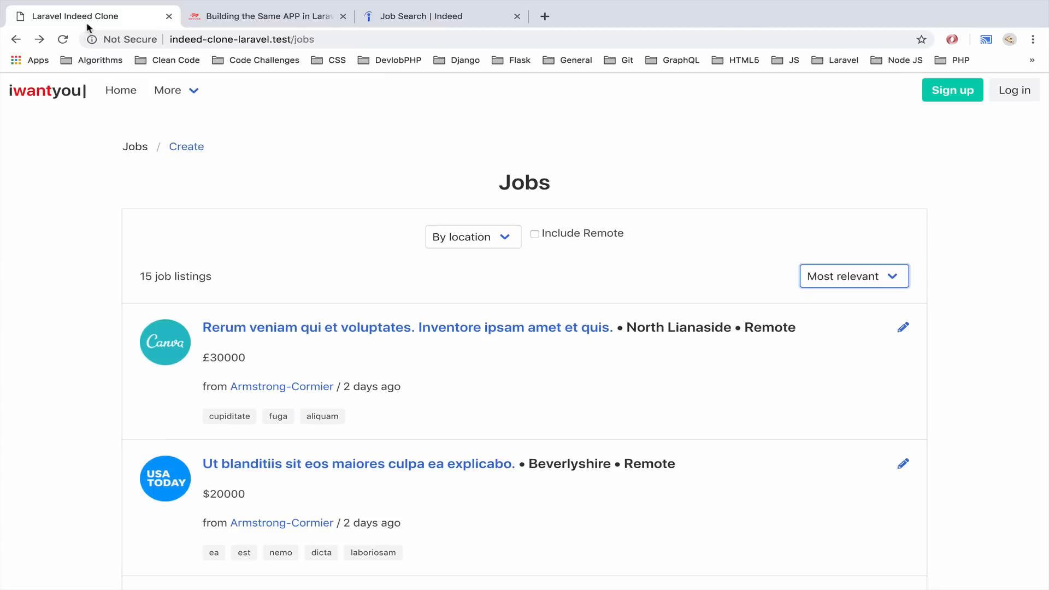
scroll(down, 3)
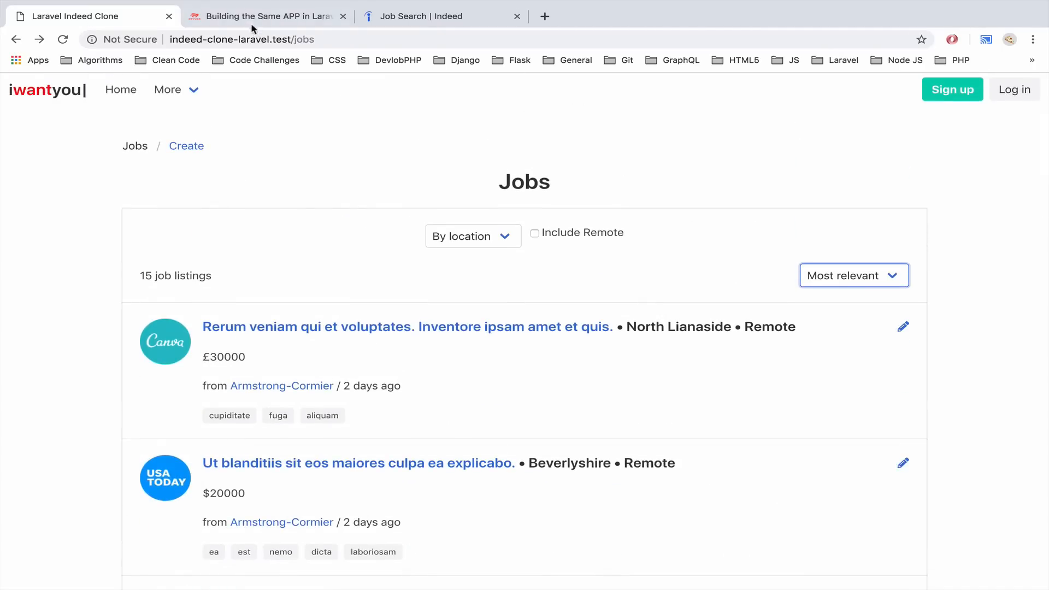
click(267, 17)
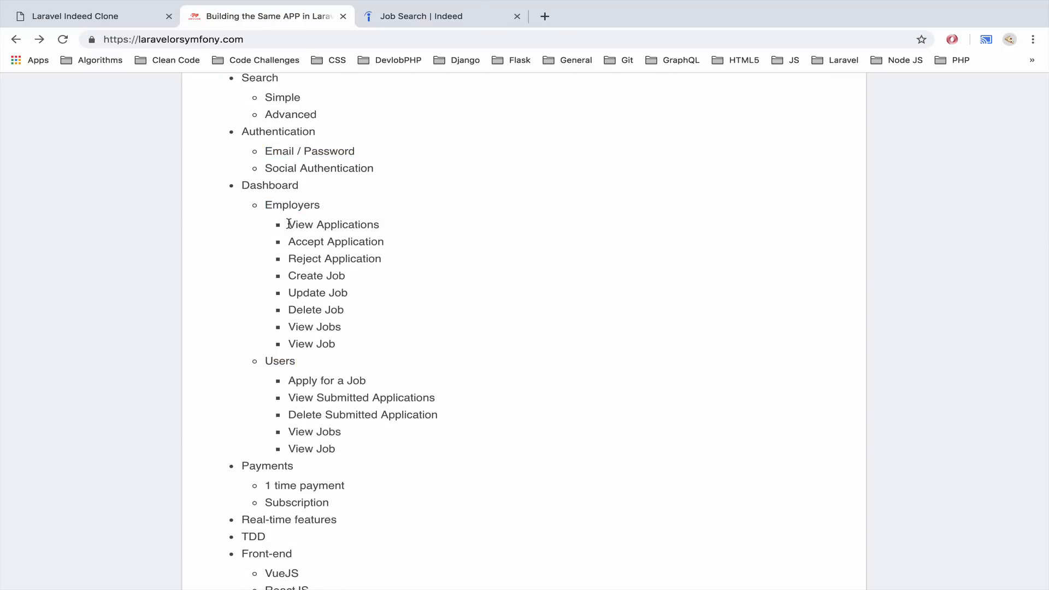
double_click(332, 224)
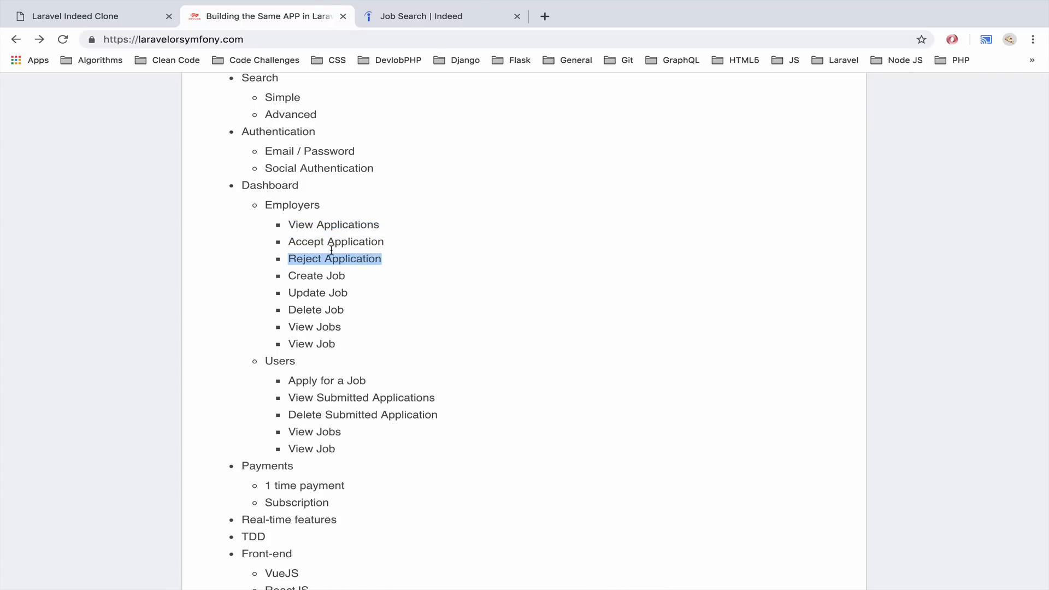
mouse_move(333, 272)
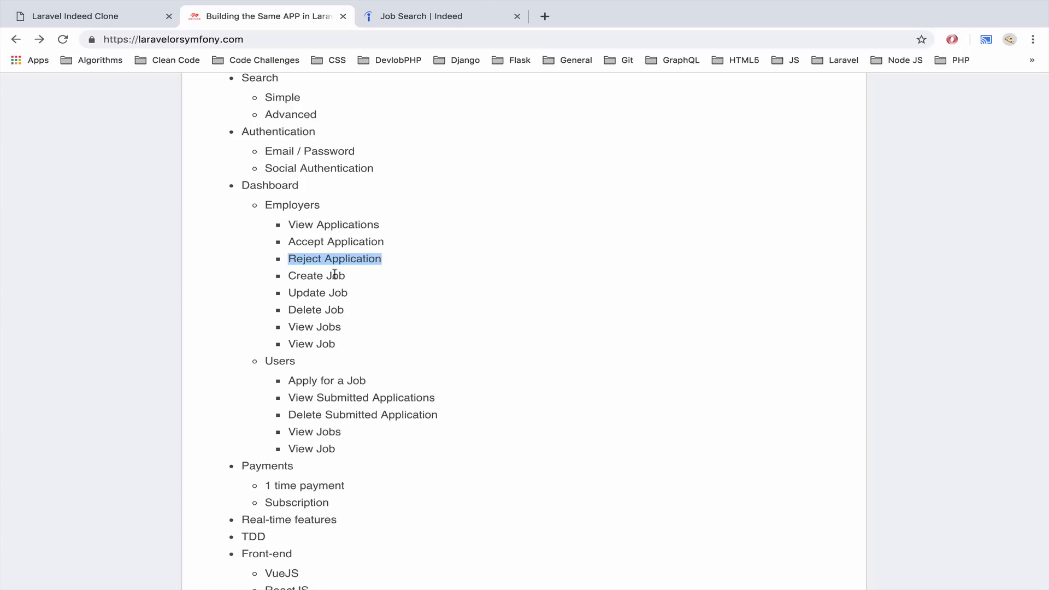
mouse_move(80, 16)
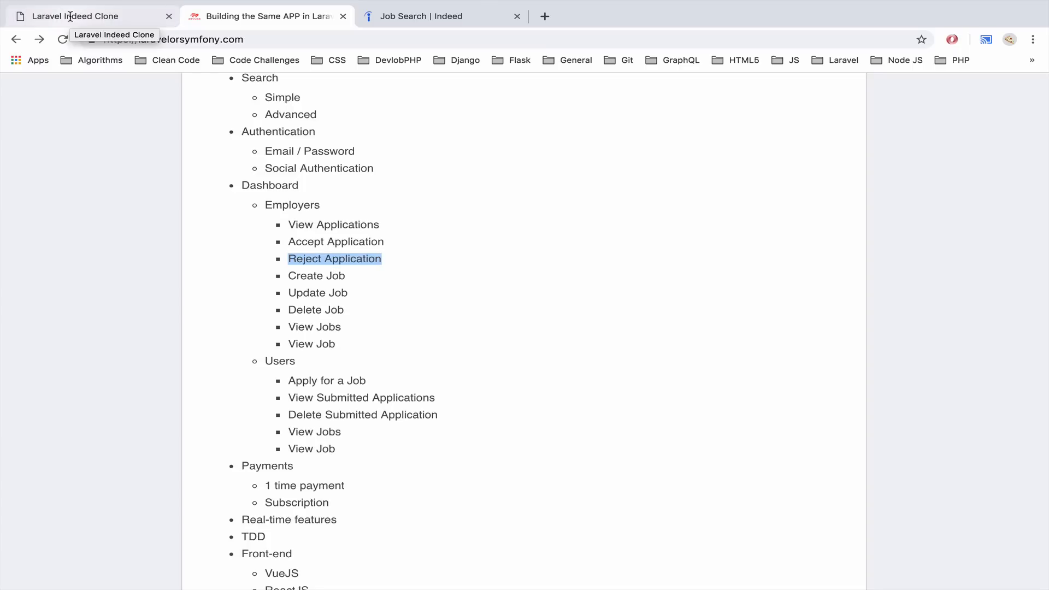
Scroll through the clone's jobs list down to the Create a new Job listing form.
click(79, 15)
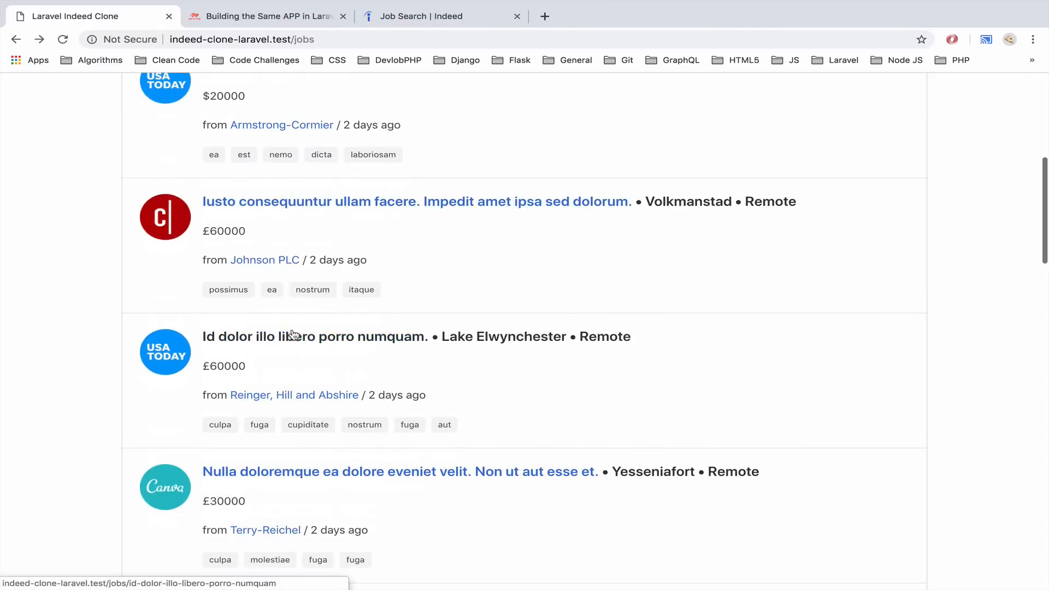
scroll(down, 3)
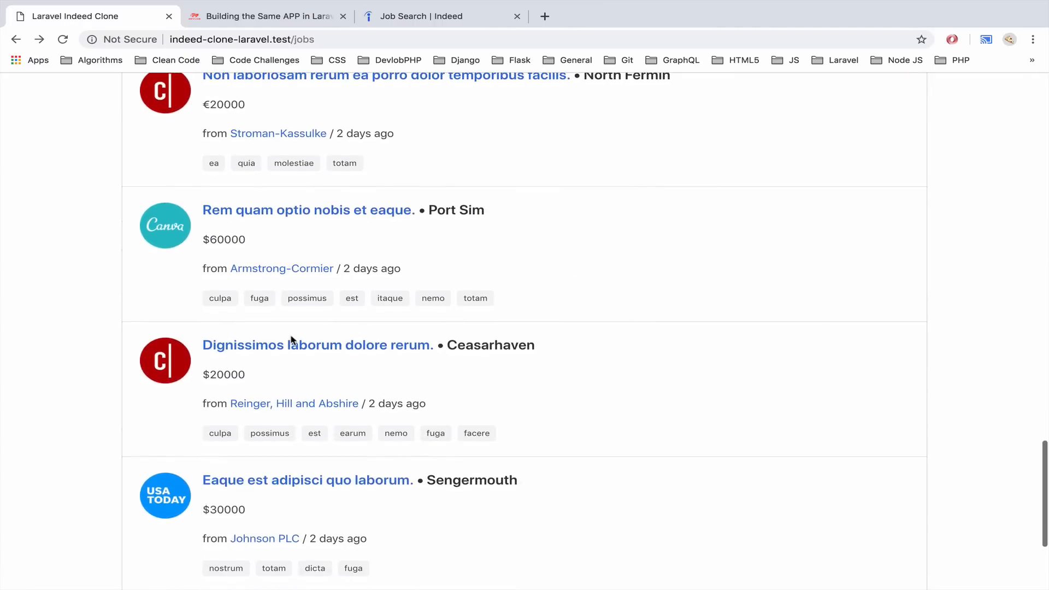
scroll(down, 3)
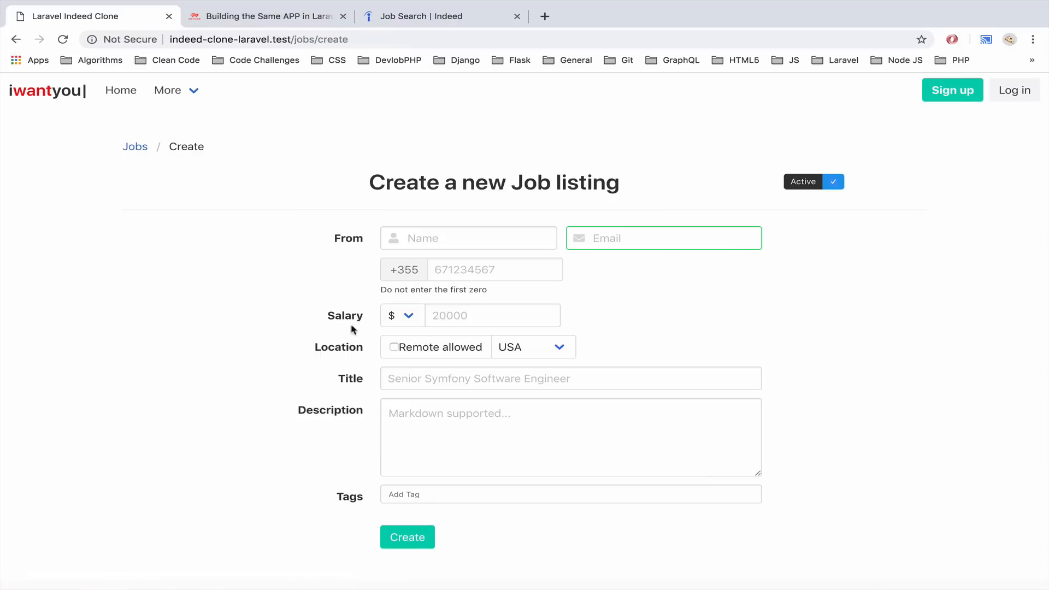
mouse_move(260, 350)
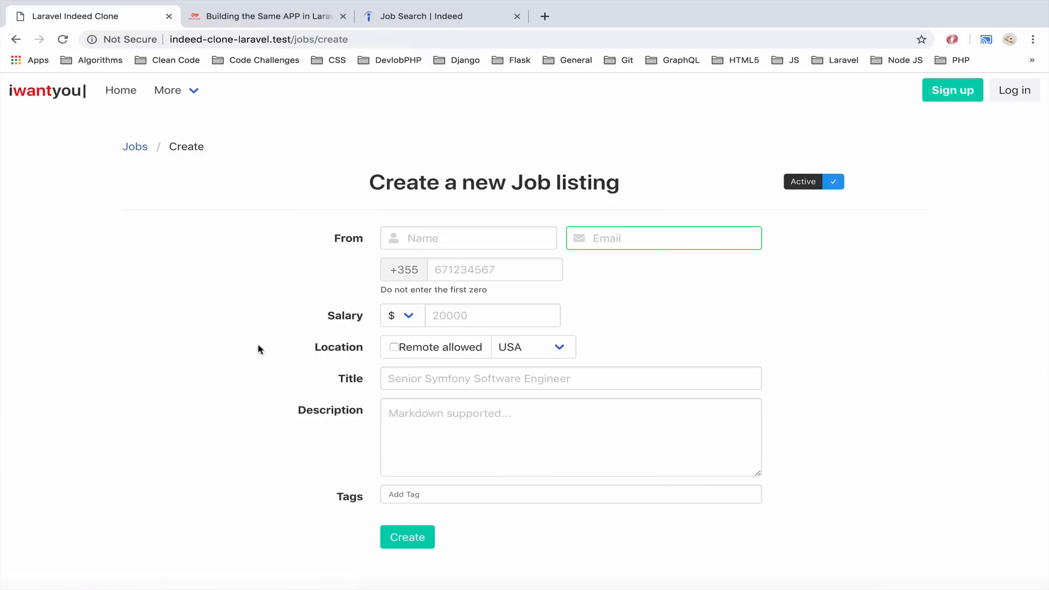
scroll(down, 3)
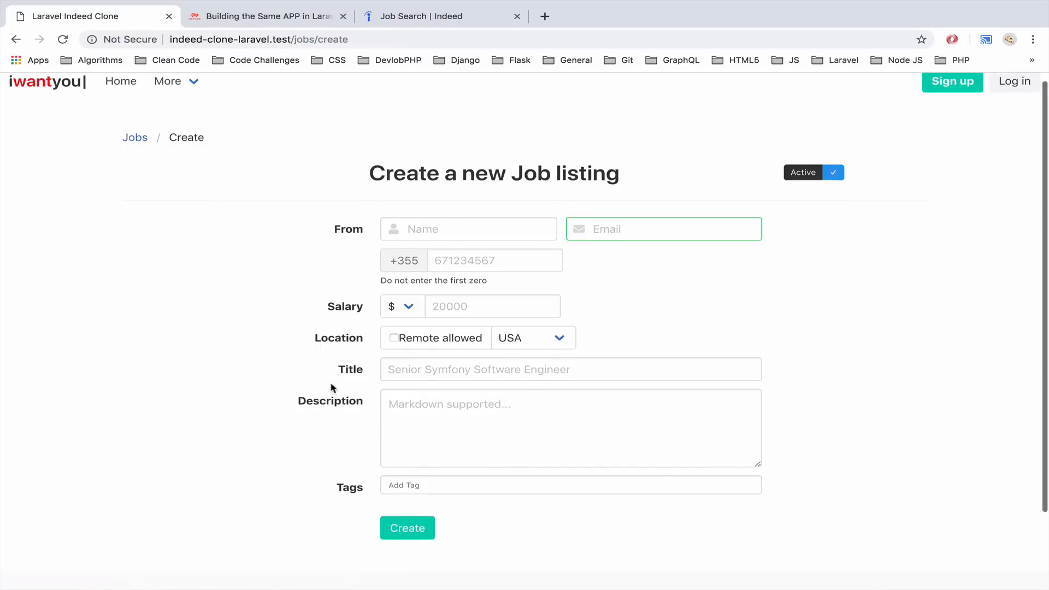
Open the first job from the Jobs list, try and cancel its Apply form, then open its edit form.
click(134, 137)
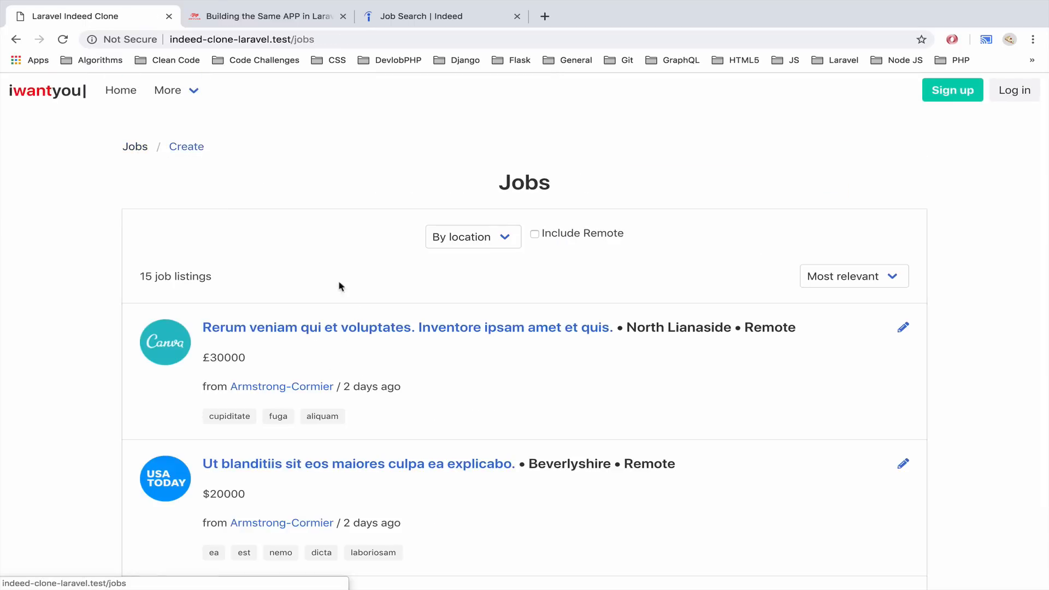
mouse_move(408, 327)
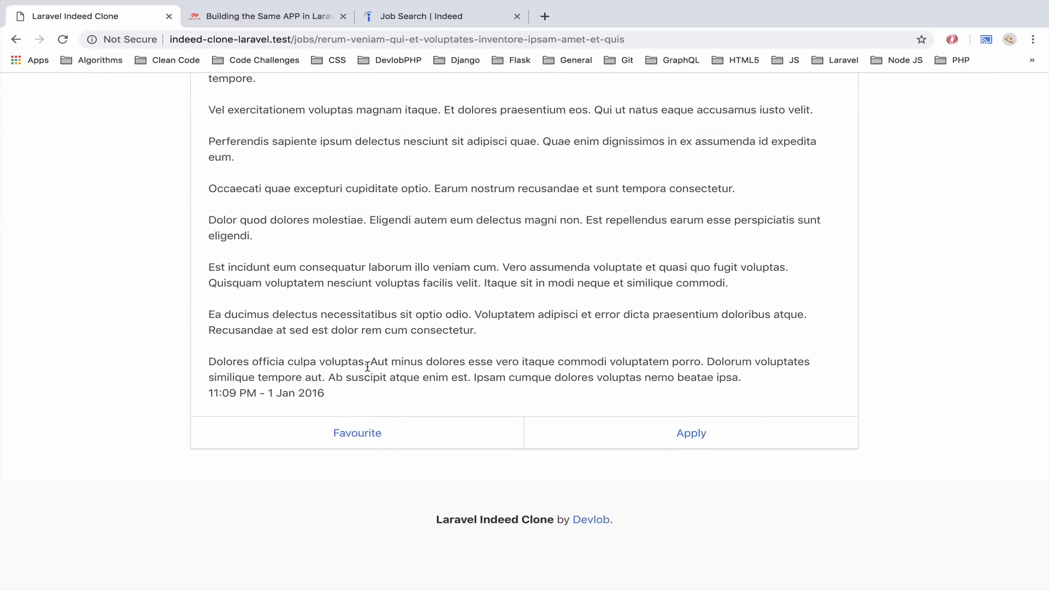
mouse_move(641, 457)
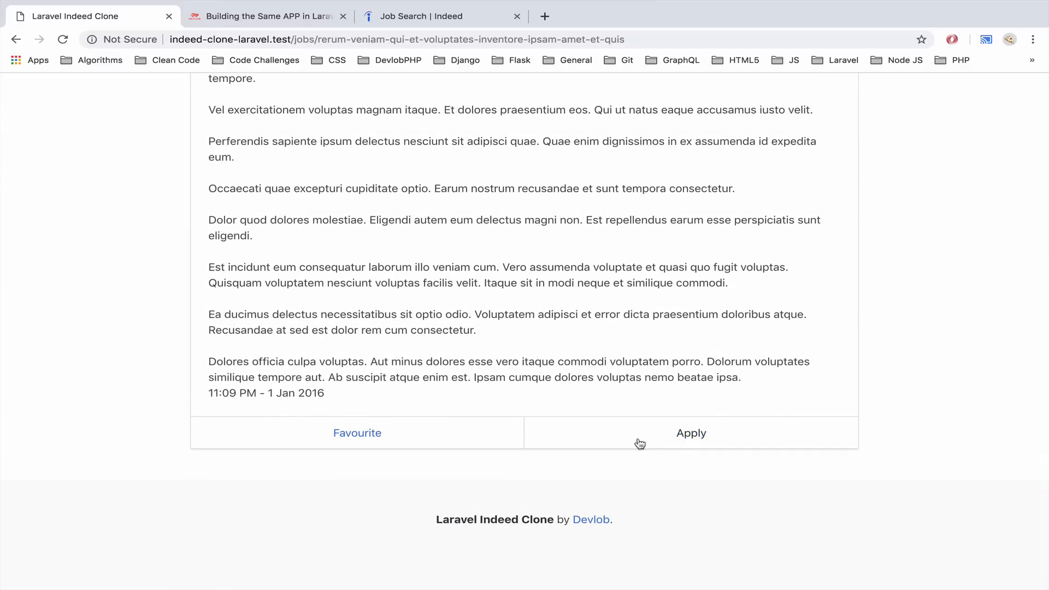
click(690, 433)
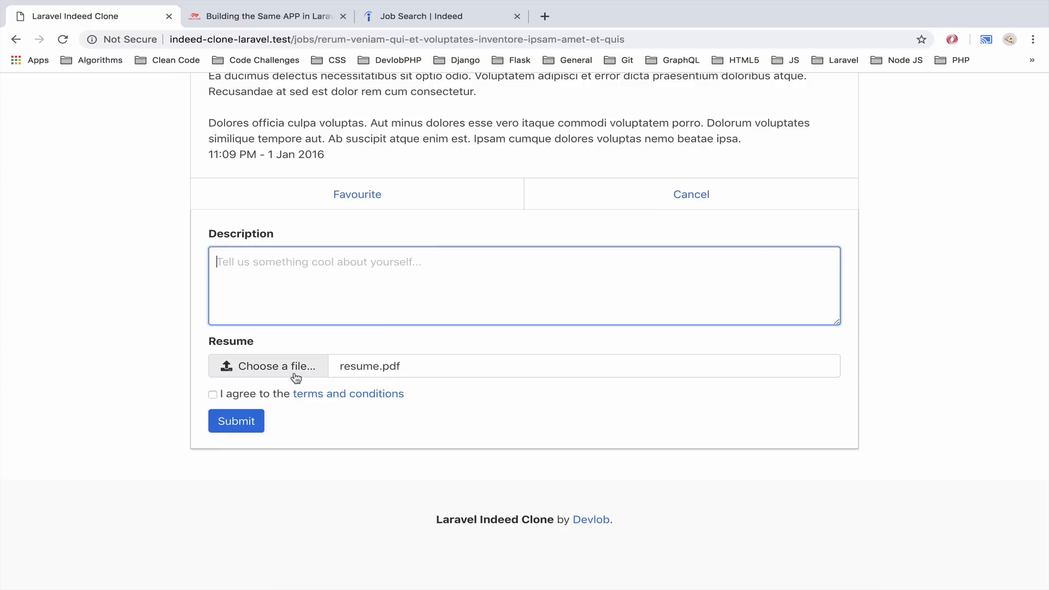
mouse_move(485, 217)
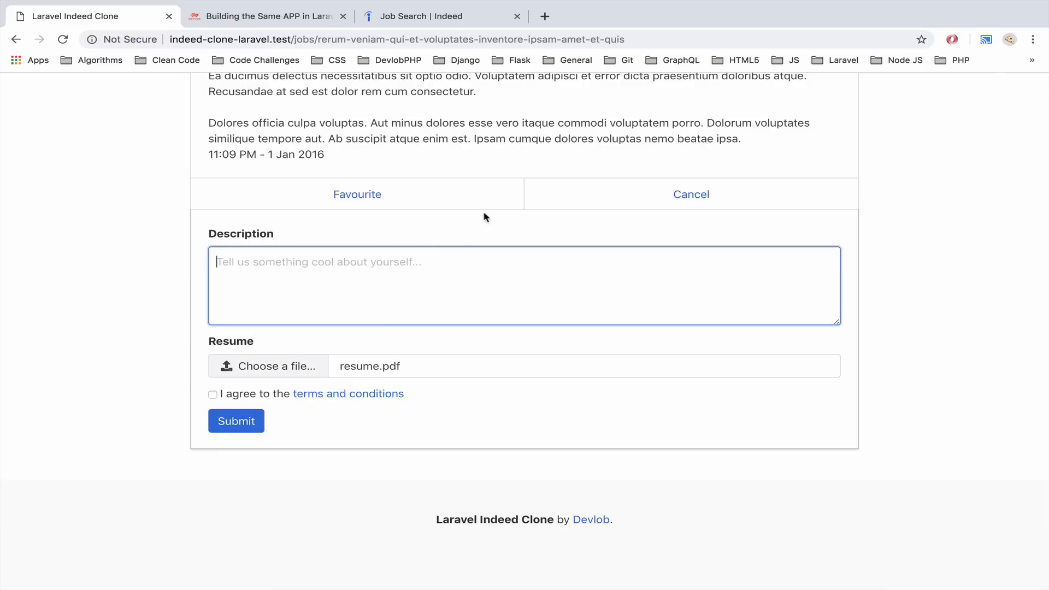
click(691, 194)
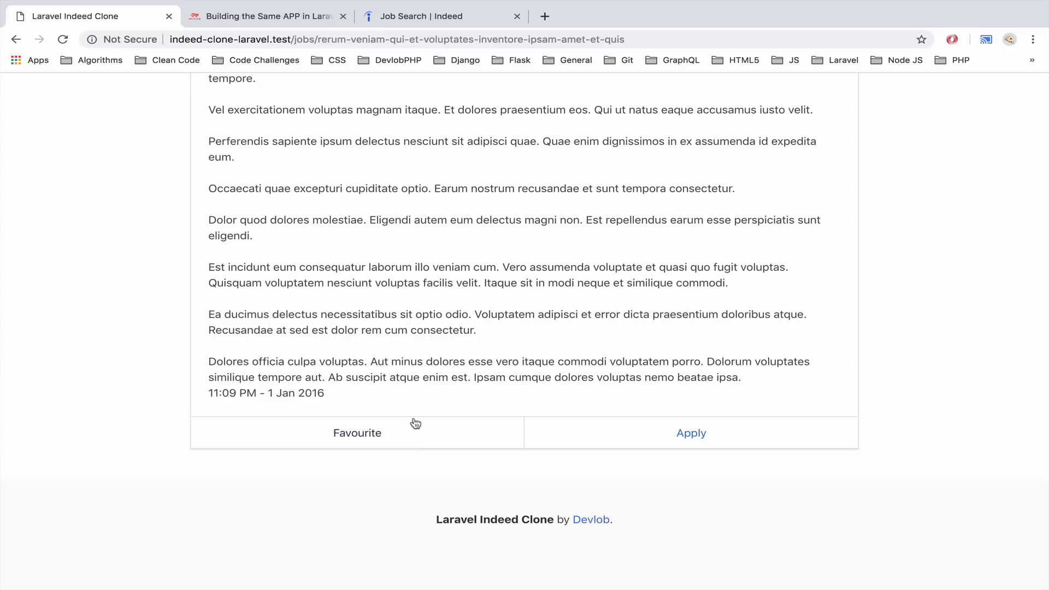
scroll(up, 3)
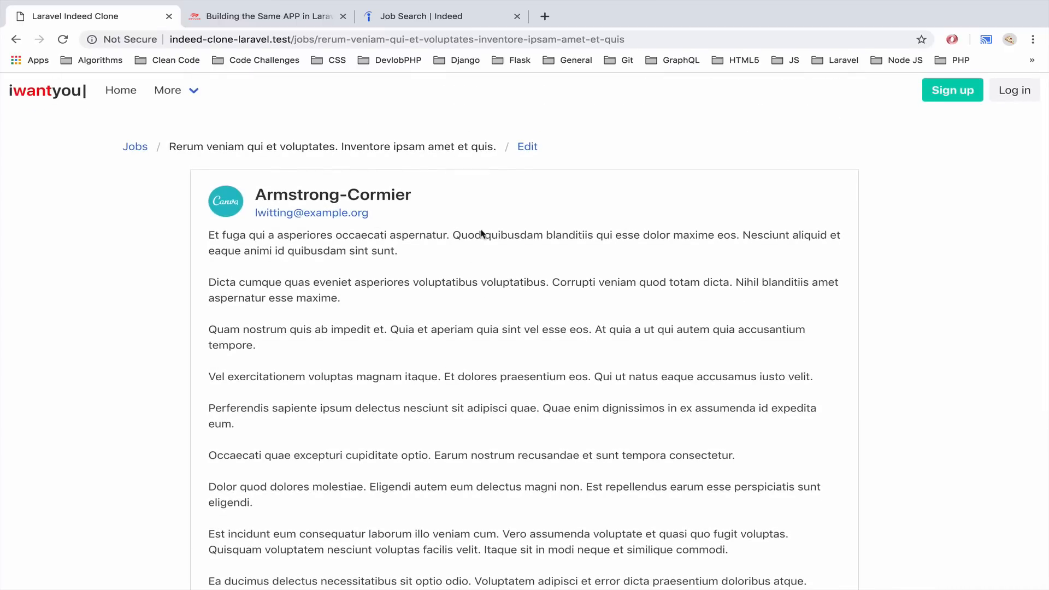
mouse_move(465, 254)
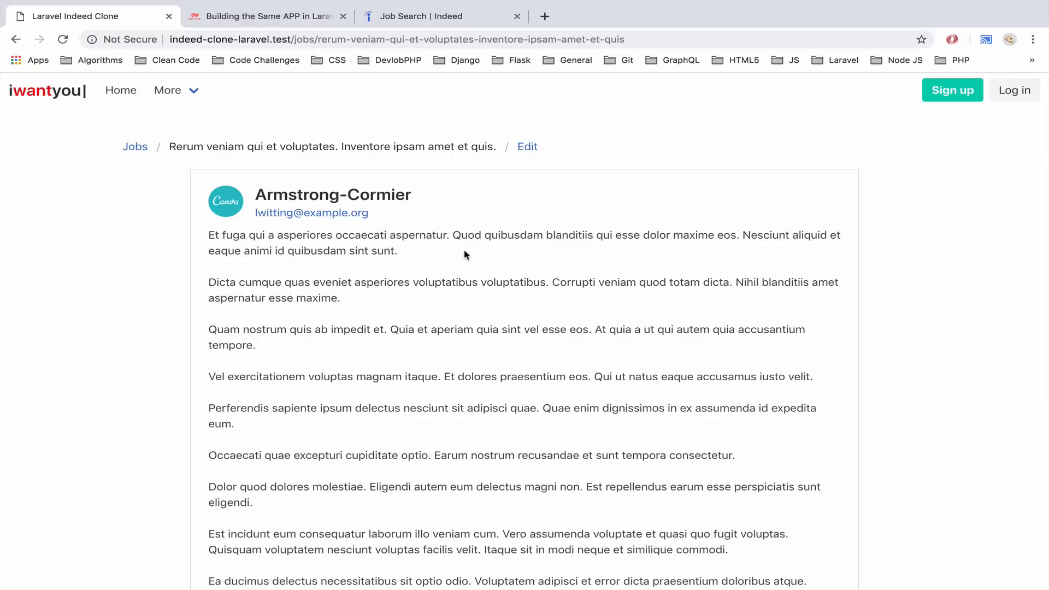
click(526, 147)
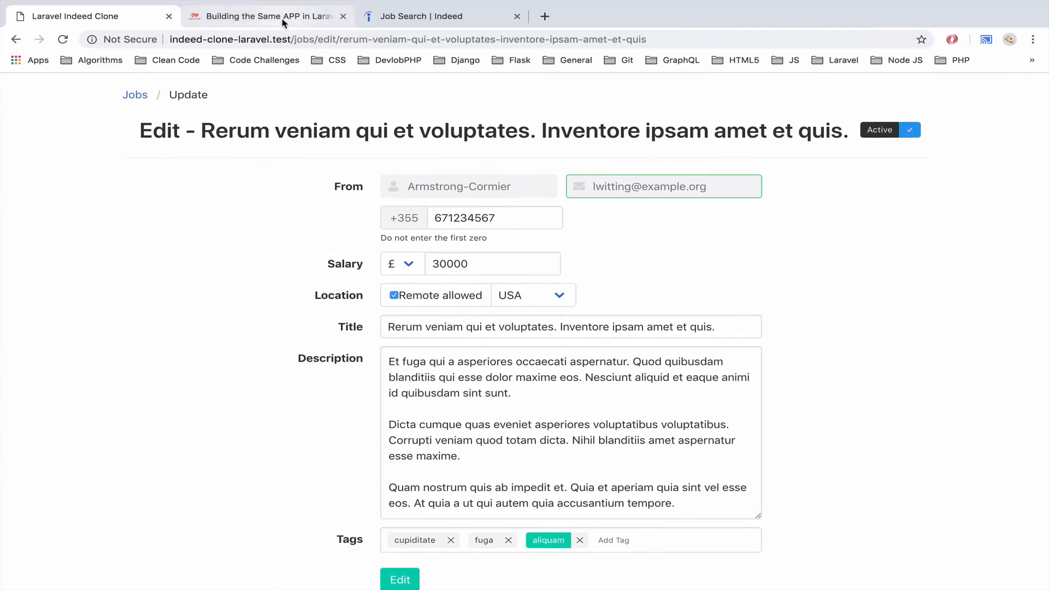
Glance at the course outline and return to the job's page with its application form open.
click(265, 16)
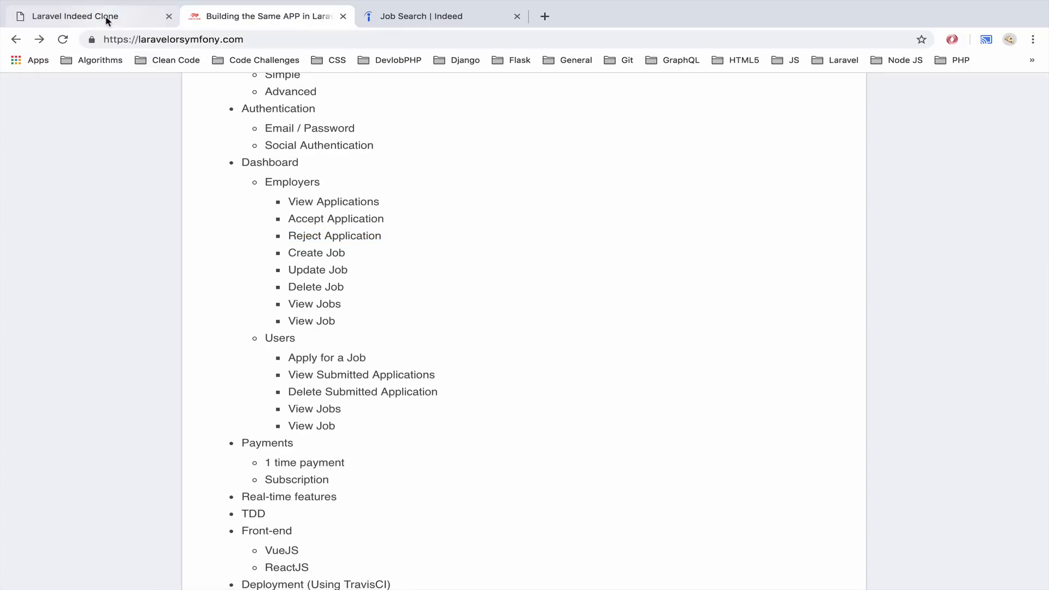
click(80, 17)
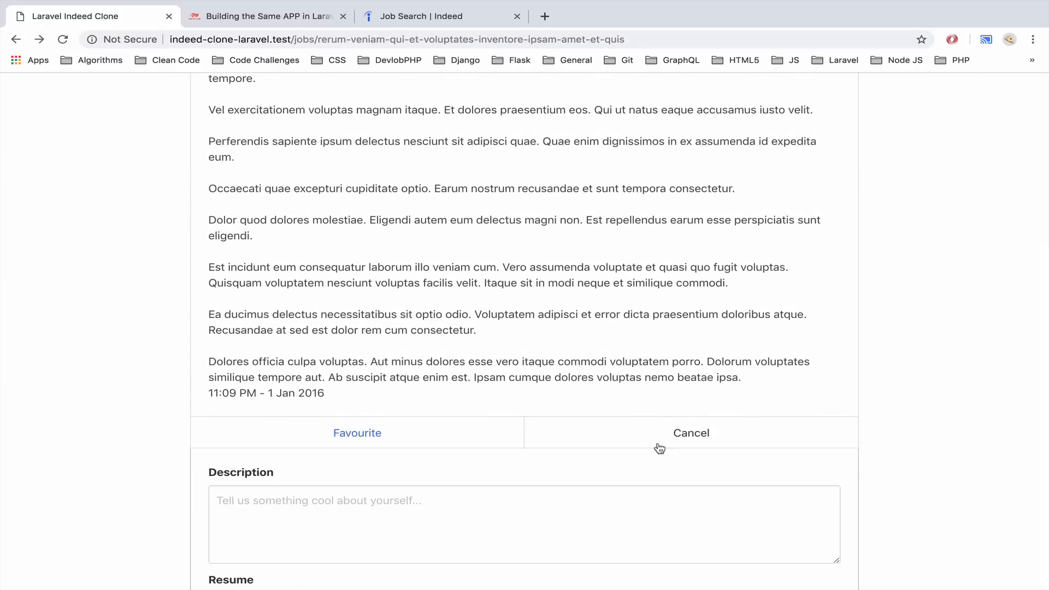
Scroll the outline down to the payments section and highlight the Subscription item.
click(265, 16)
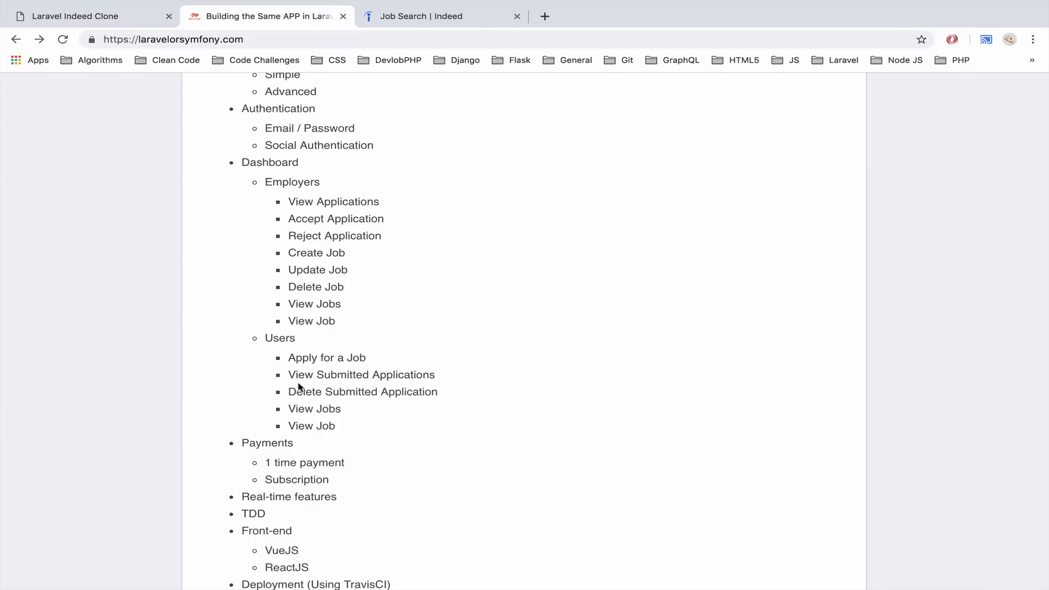
mouse_move(383, 394)
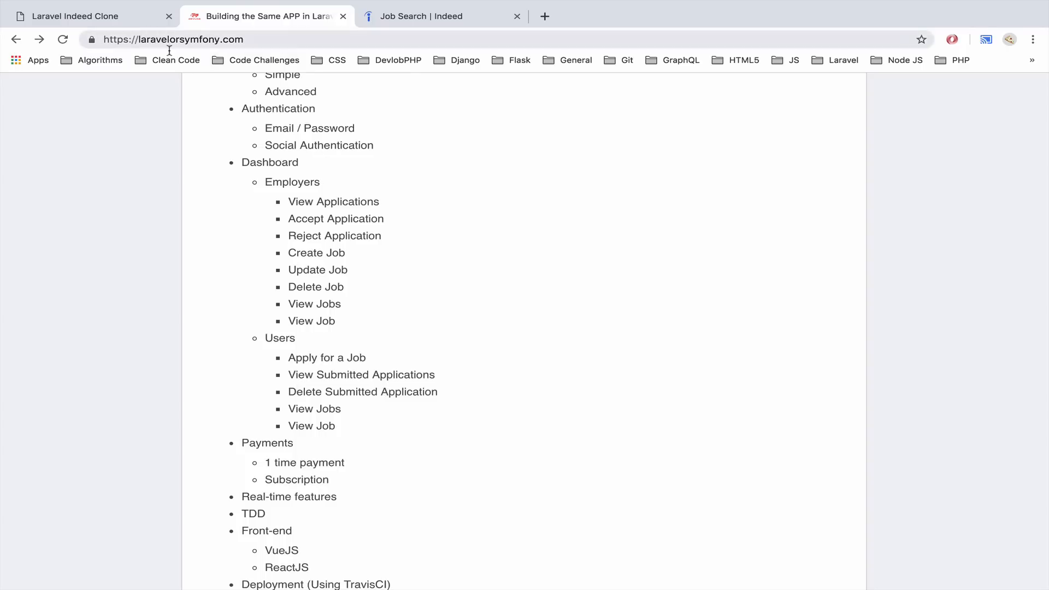
scroll(down, 3)
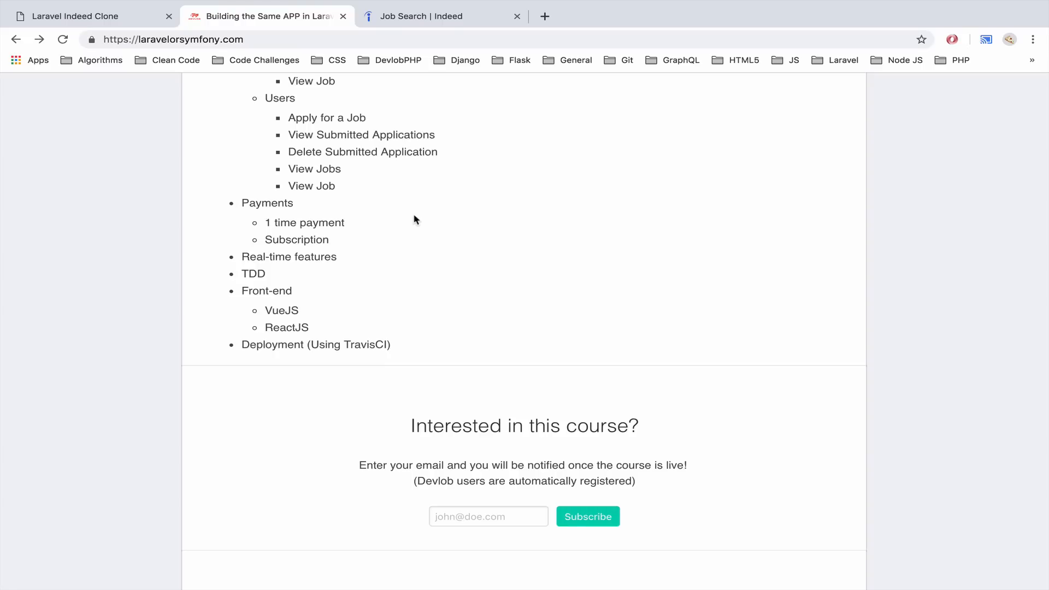
mouse_move(277, 232)
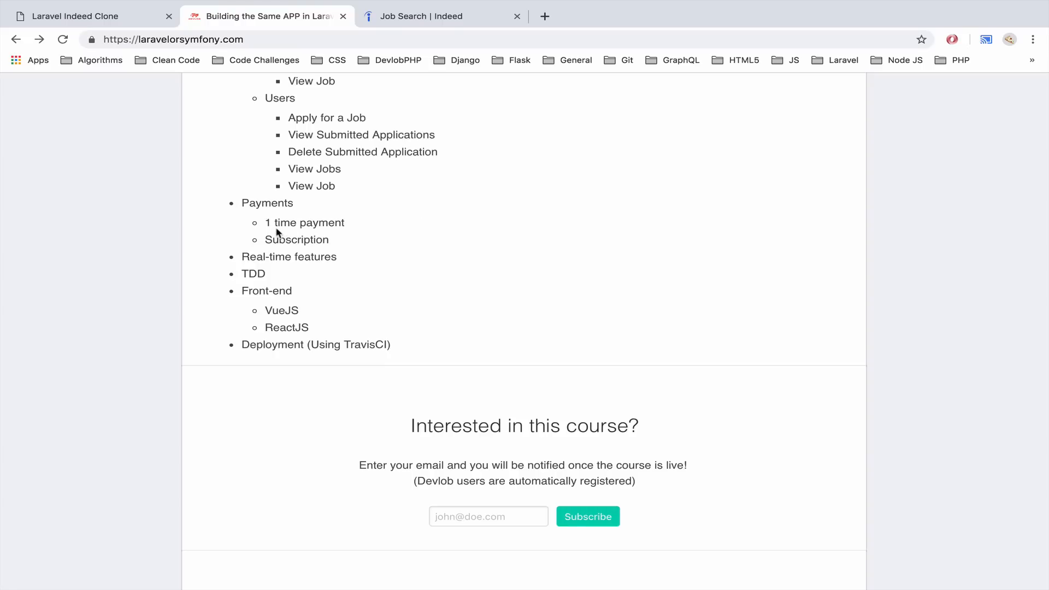
double_click(296, 240)
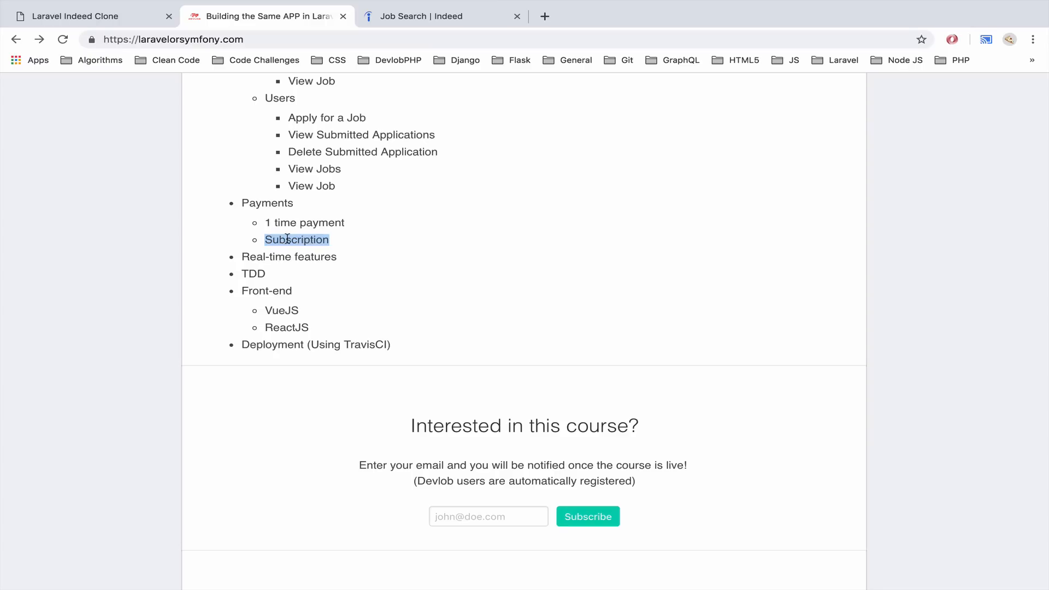
mouse_move(322, 213)
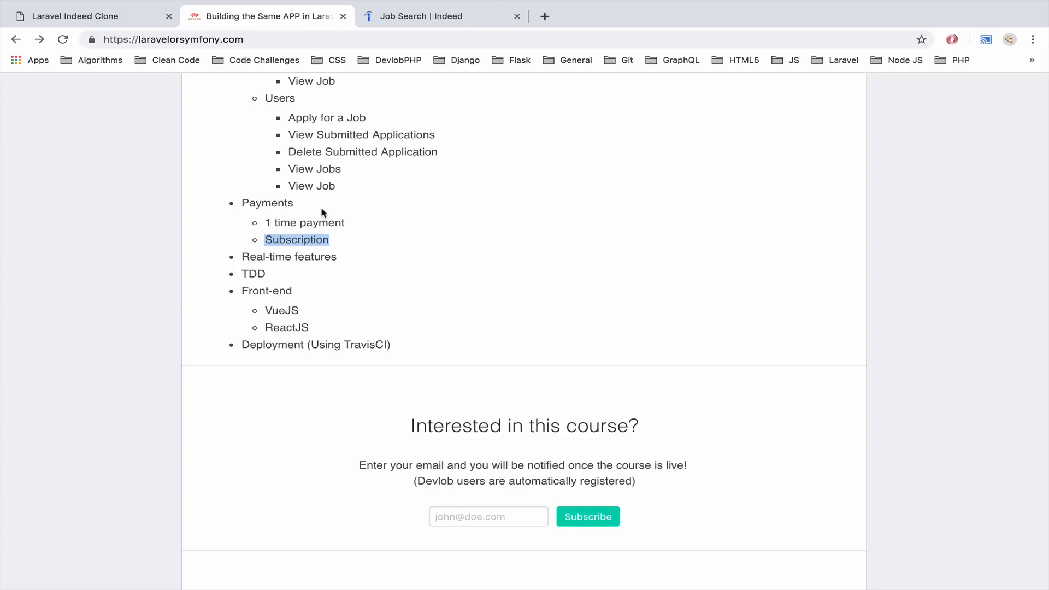
mouse_move(320, 224)
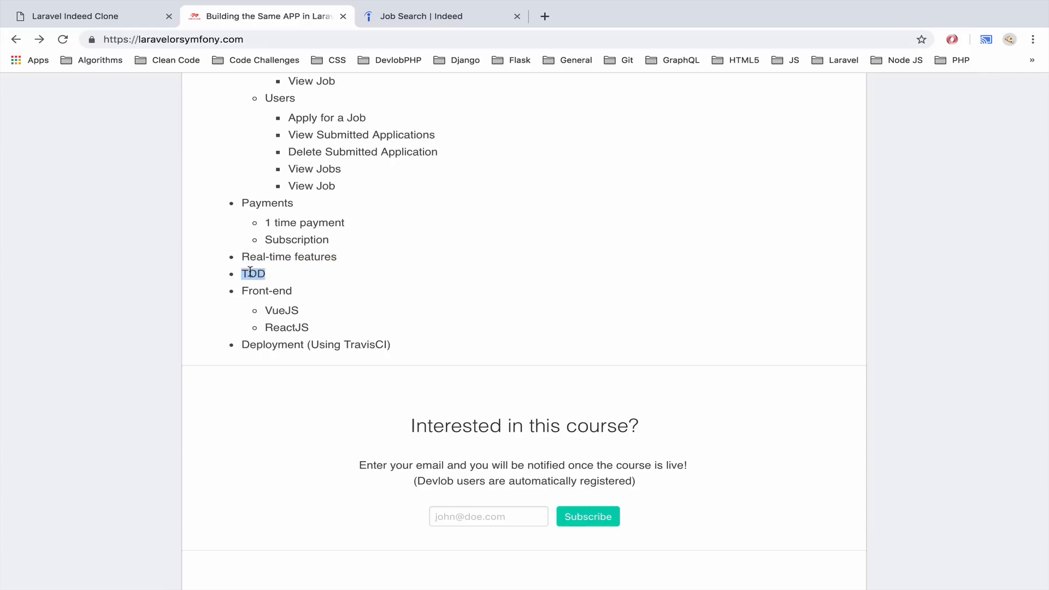
mouse_move(410, 5)
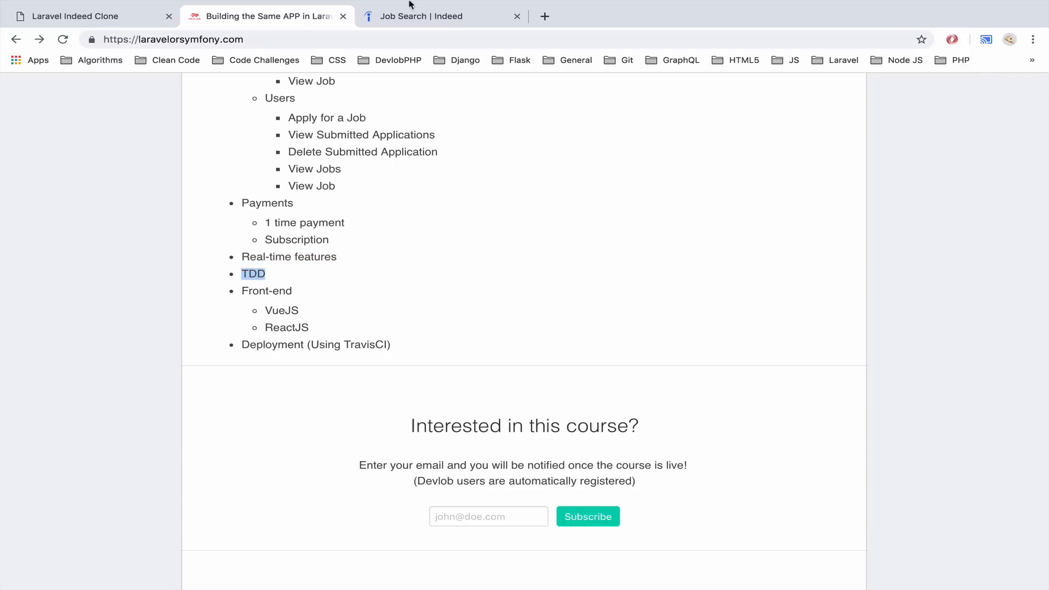
Load devlob.com/courses in the Indeed tab and open the APIs in Laravel Using TDD course.
click(440, 16)
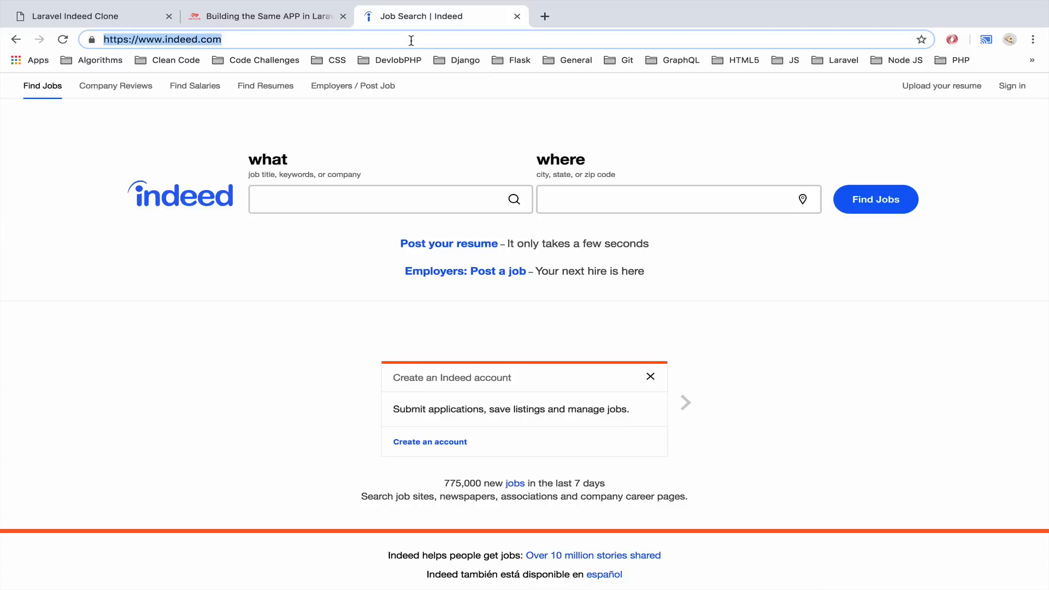
text(devlob.com/)
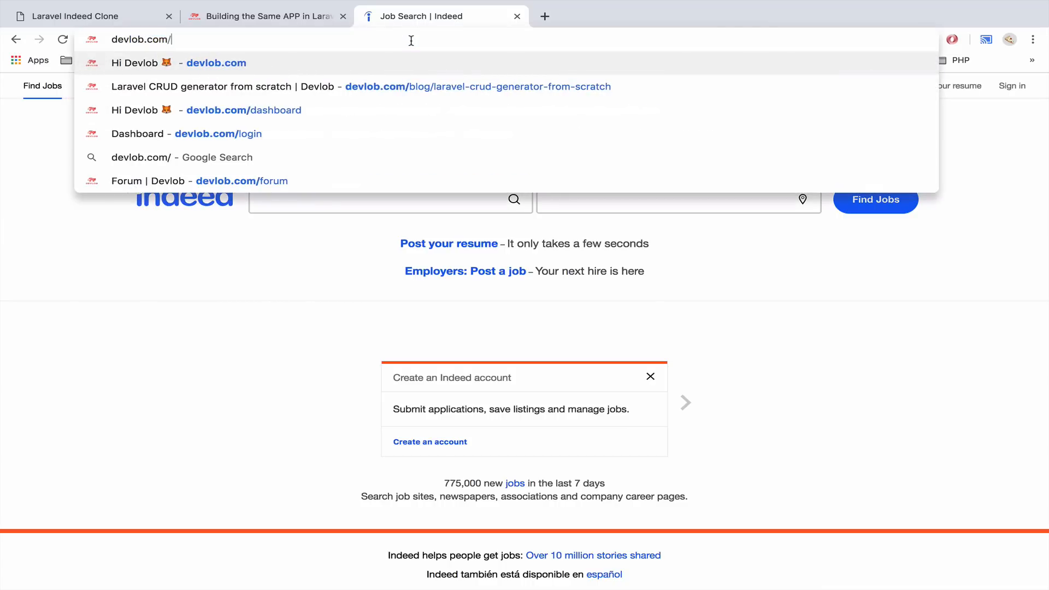
text(co)
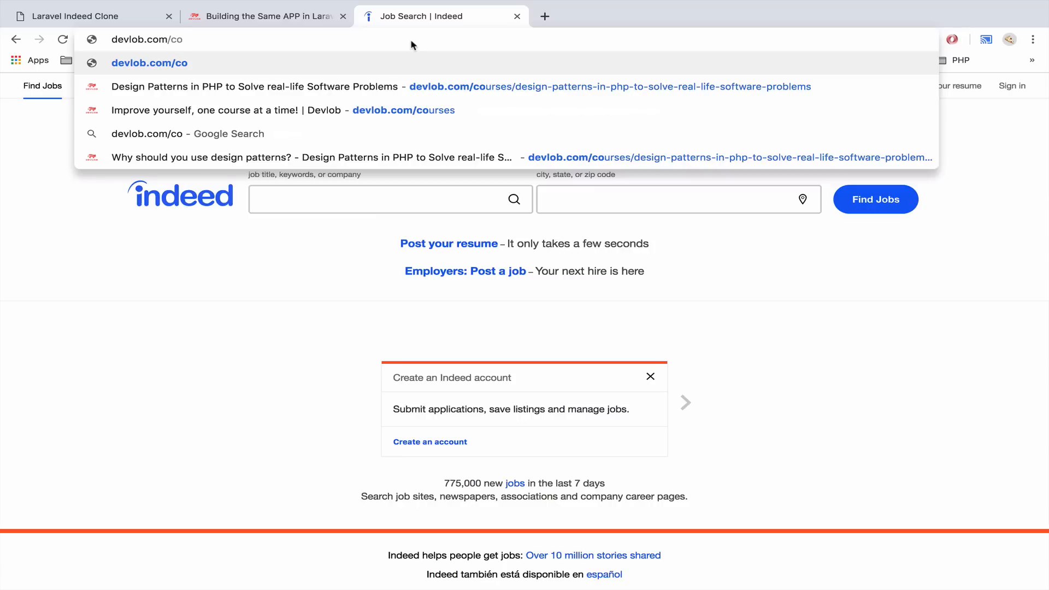
click(150, 63)
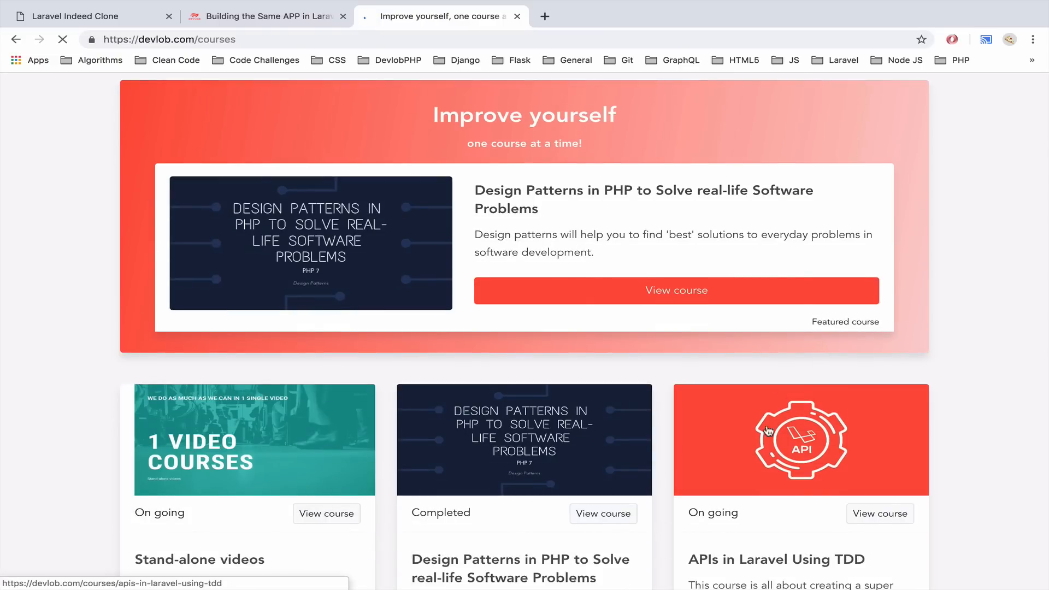
click(800, 440)
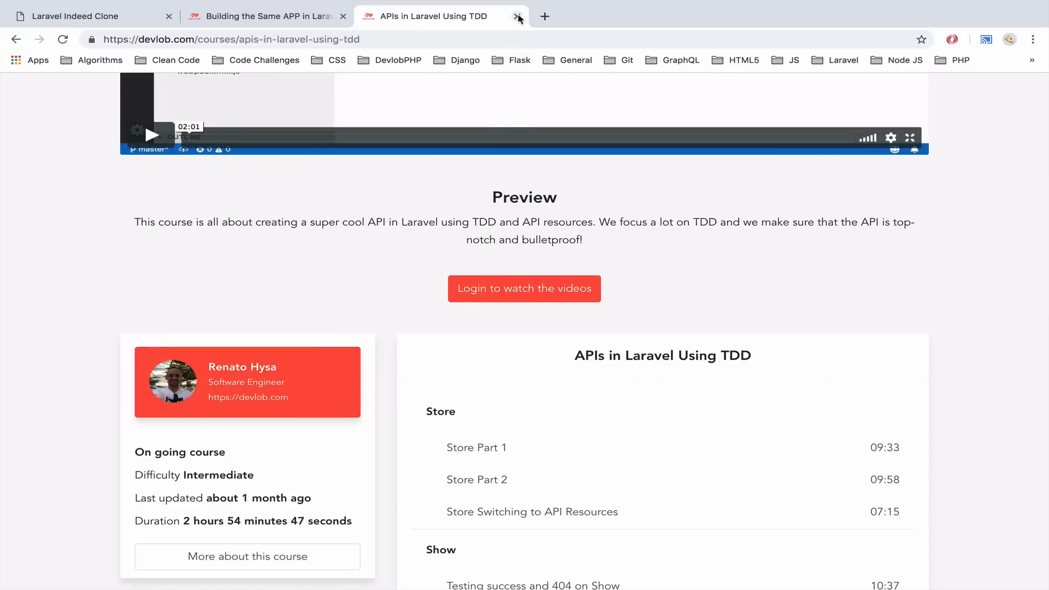
Close the Devlob tab and highlight TravisCI in the outline's Deployment item.
click(519, 19)
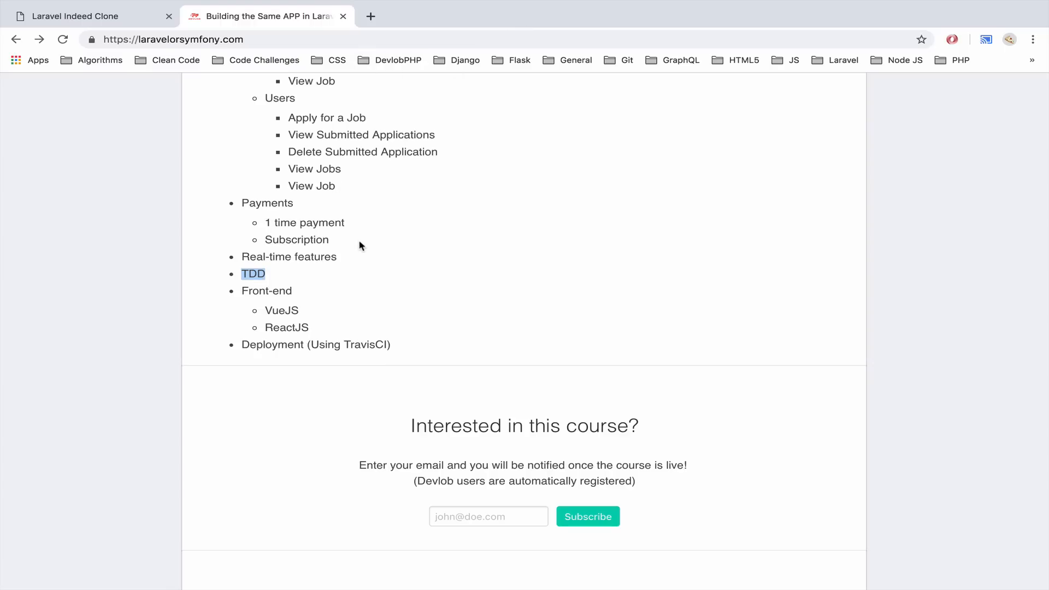
mouse_move(316, 290)
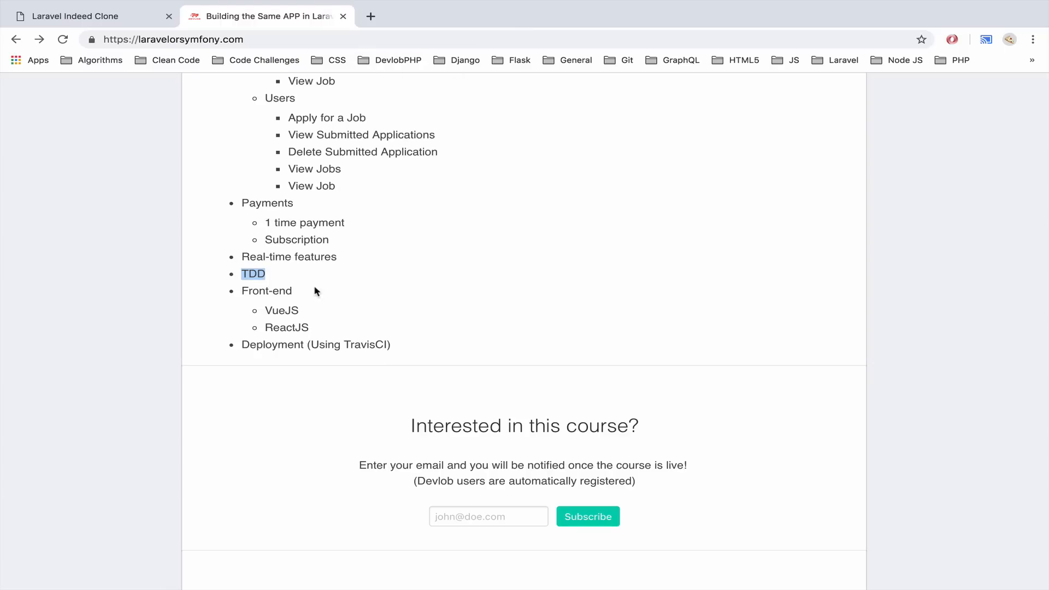
mouse_move(274, 303)
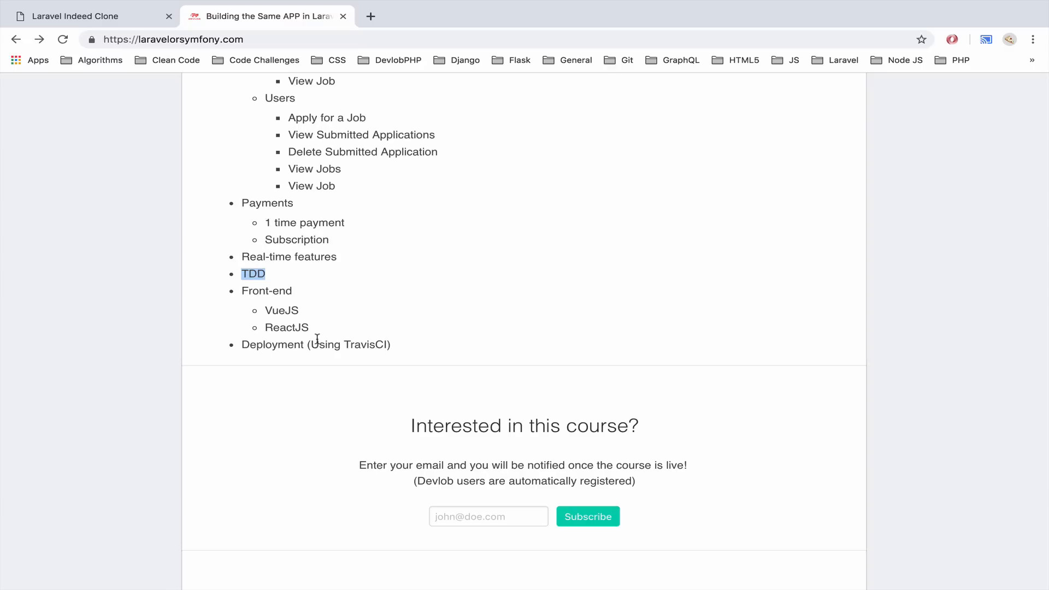
double_click(273, 345)
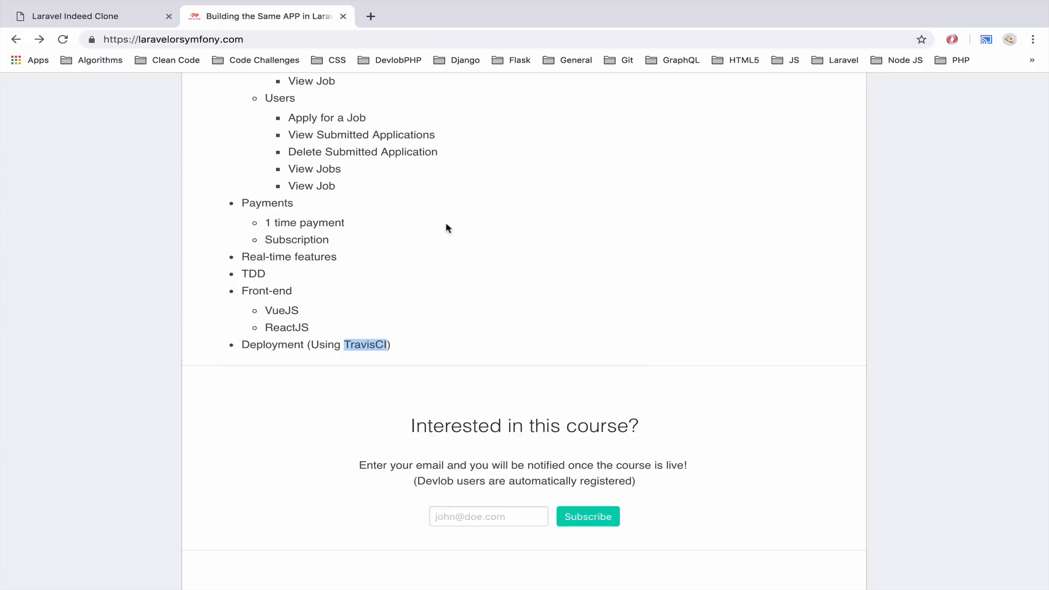
scroll(down, 3)
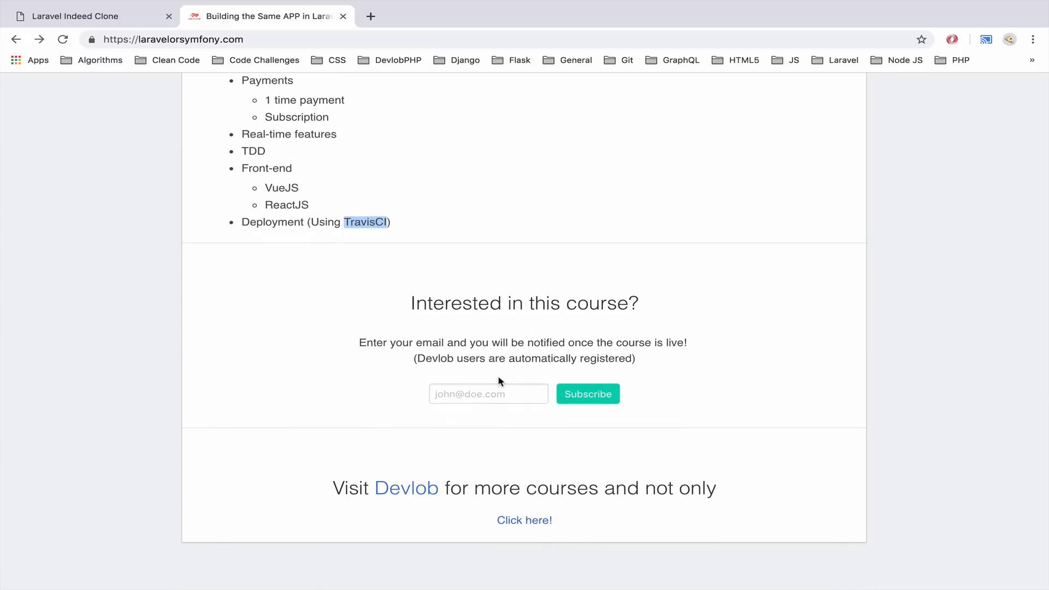
click(488, 393)
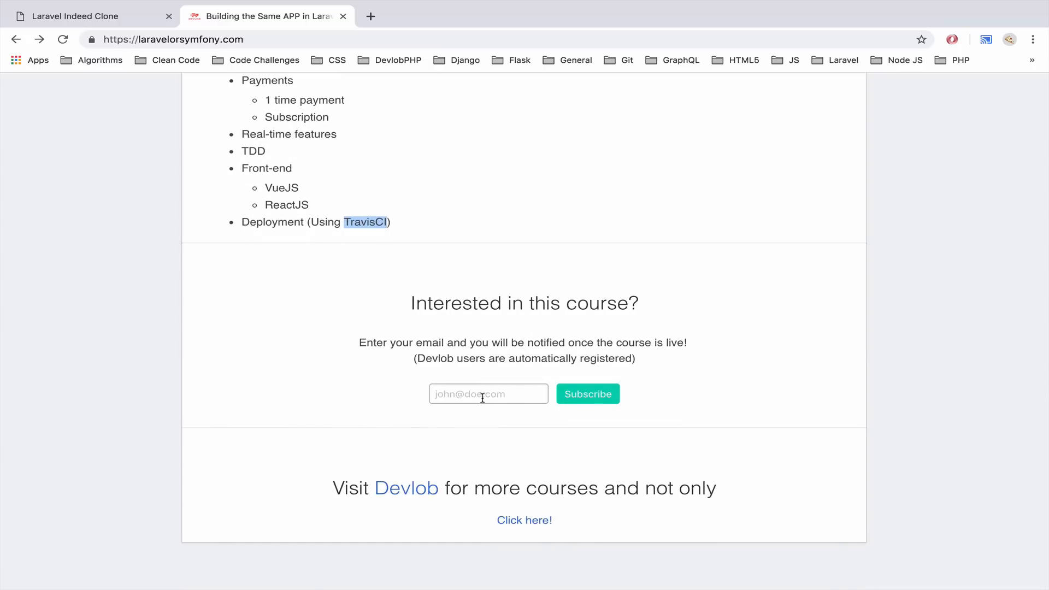
click(487, 393)
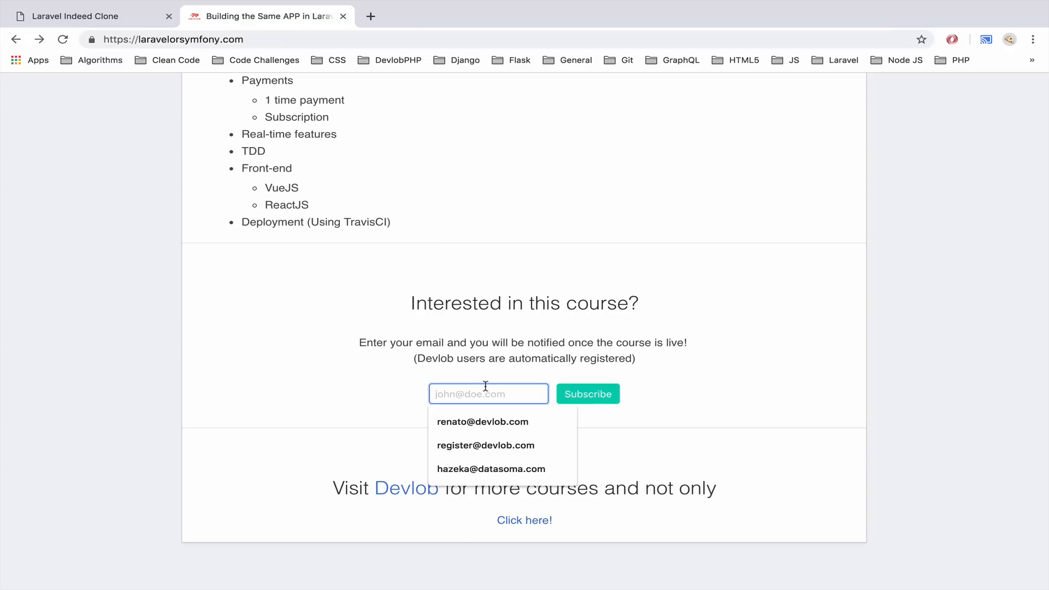
click(588, 393)
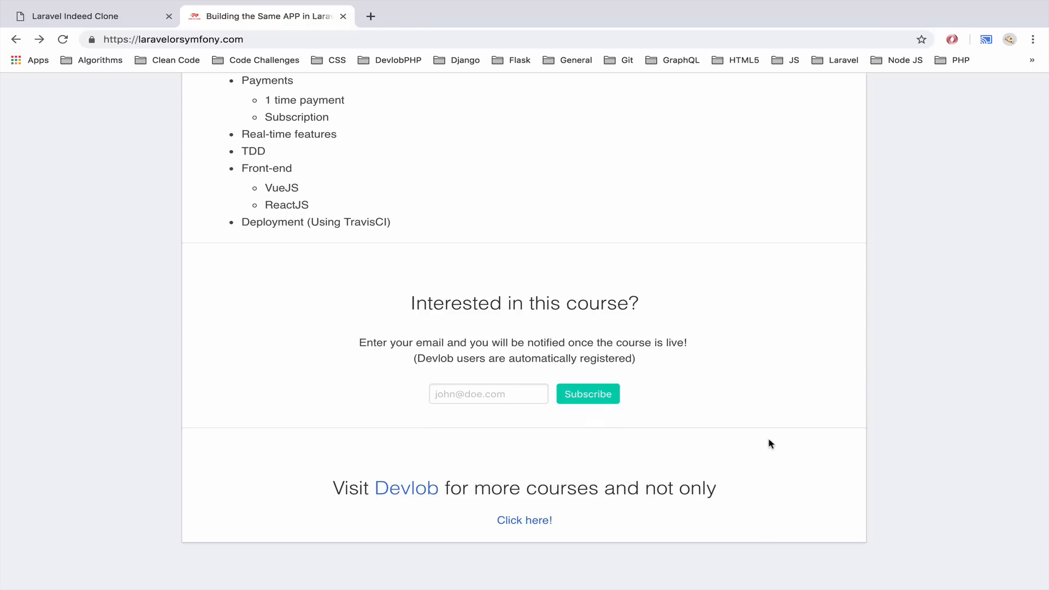
click(173, 40)
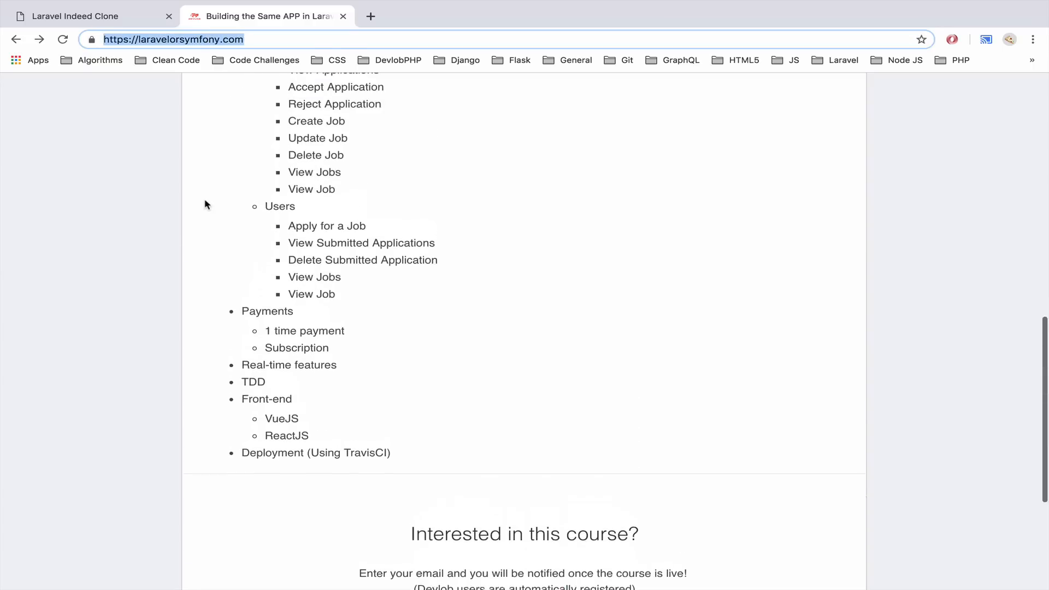
Scroll the outline back to the What does the course cover? heading and Search item.
scroll(up, 3)
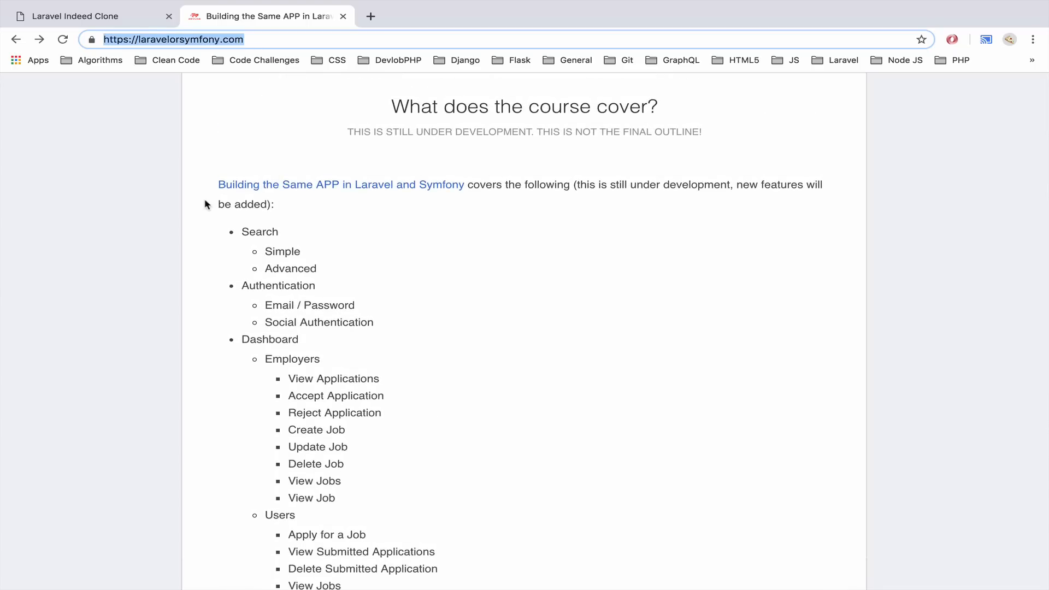
scroll(down, 3)
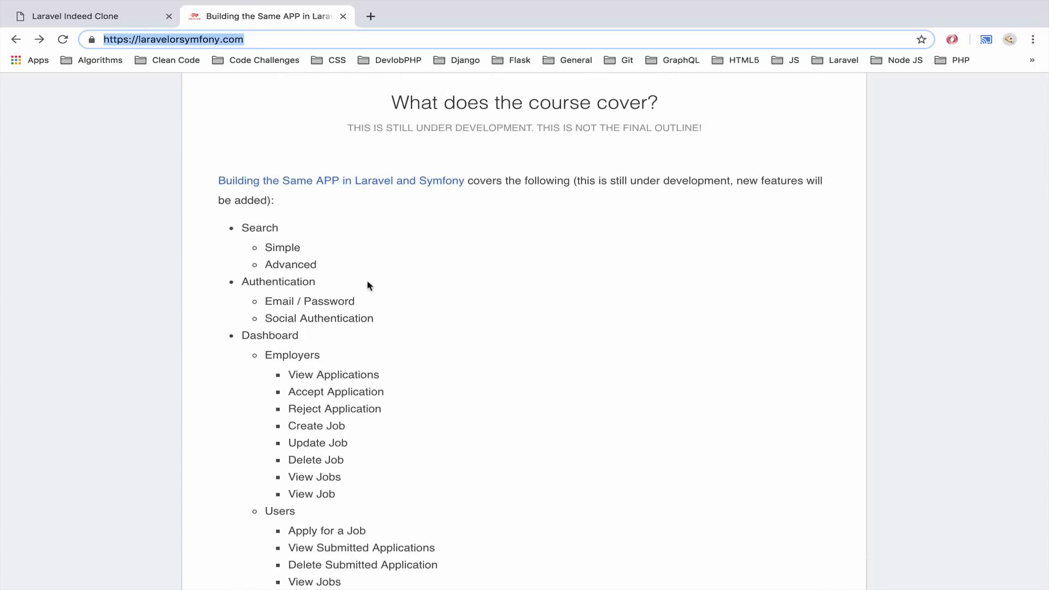
scroll(down, 3)
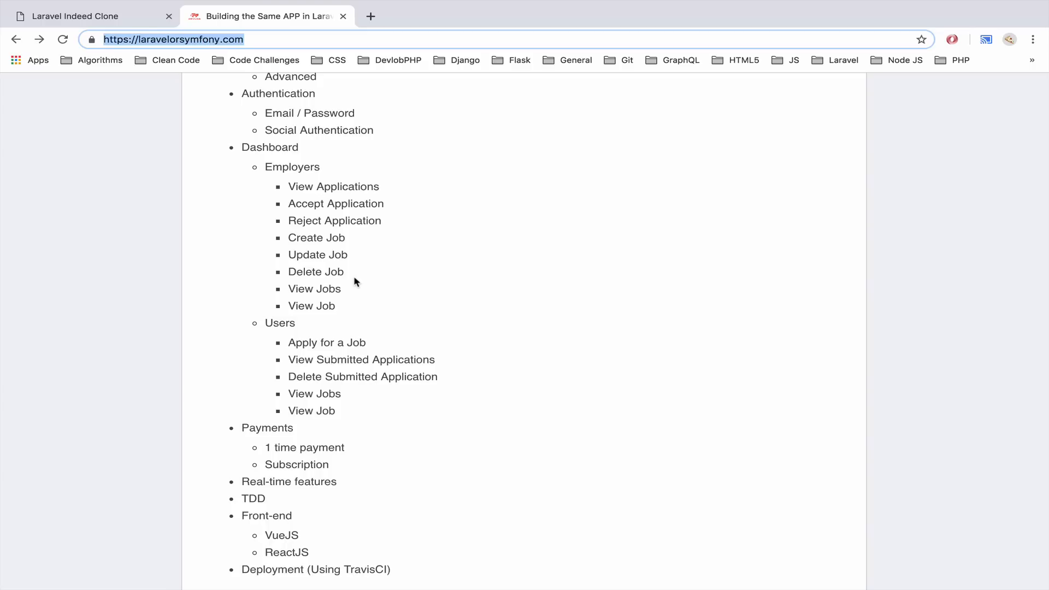
scroll(up, 3)
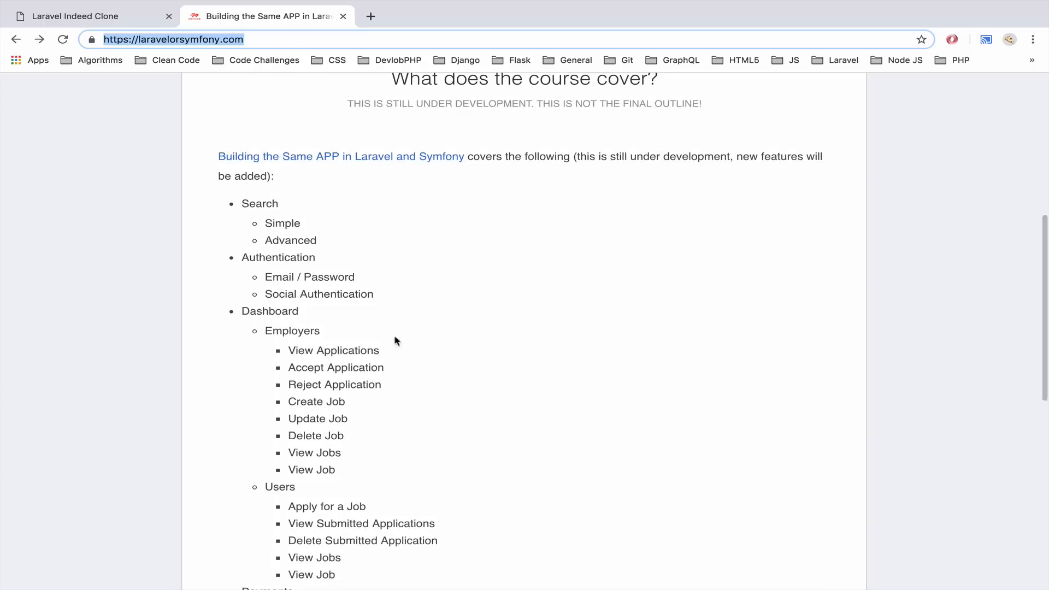